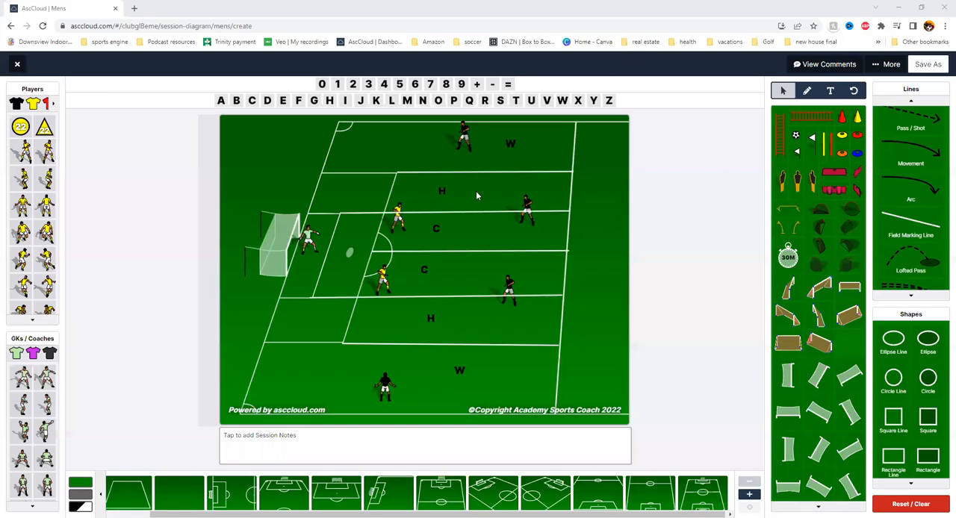
mouse_move(605, 242)
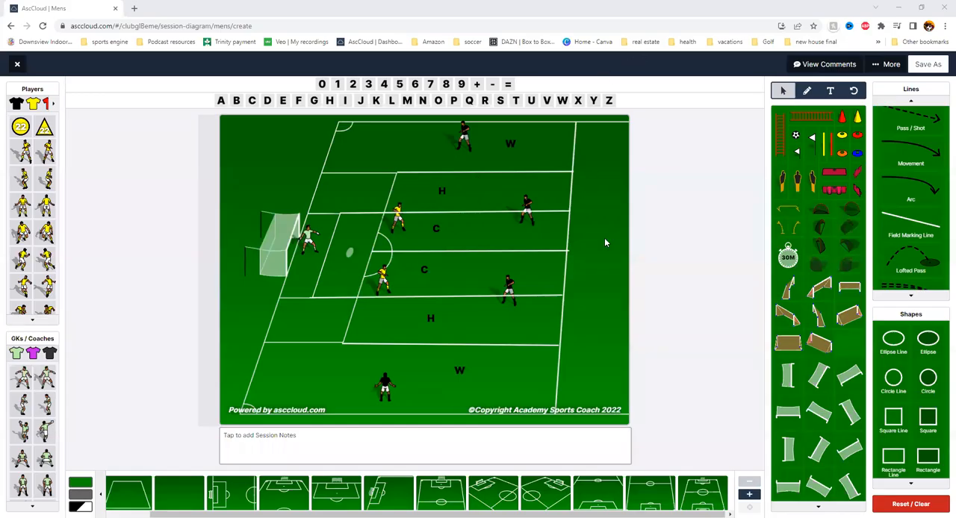
mouse_move(616, 237)
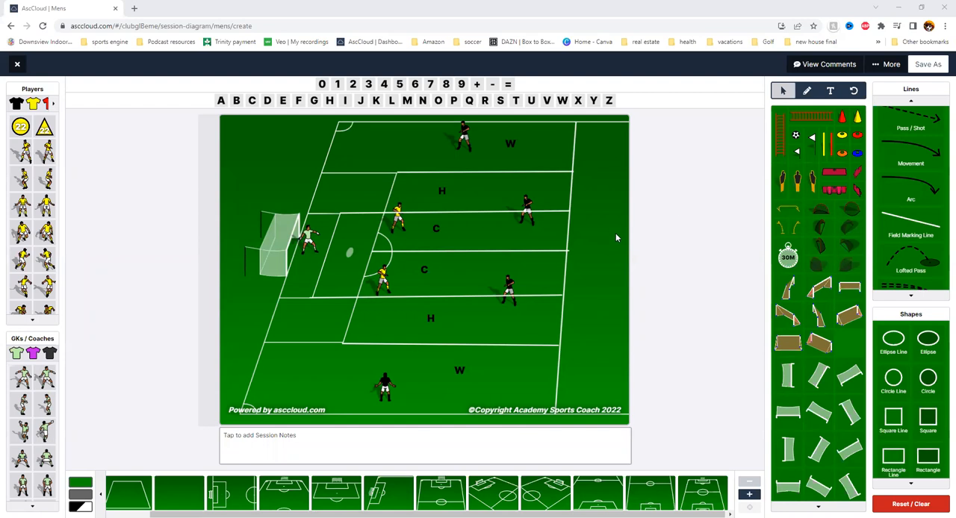
mouse_move(404, 471)
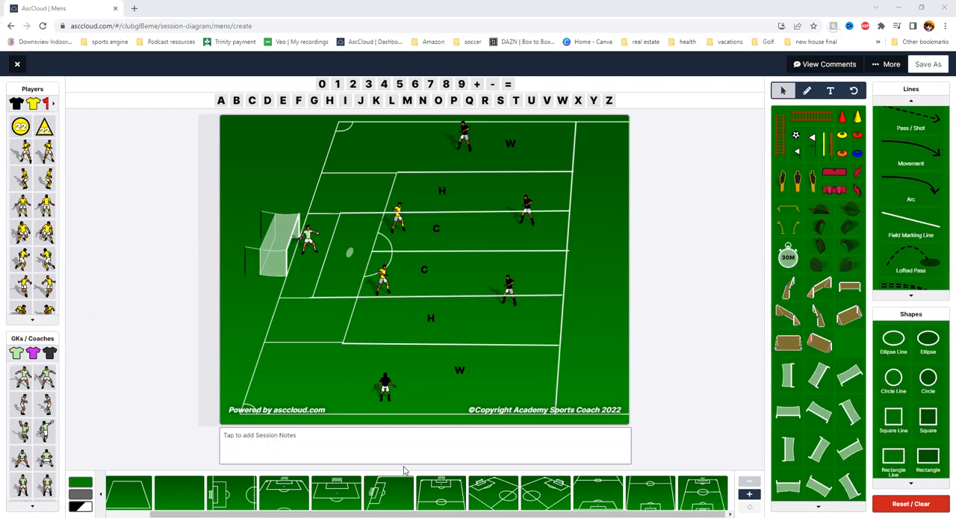
mouse_move(545, 354)
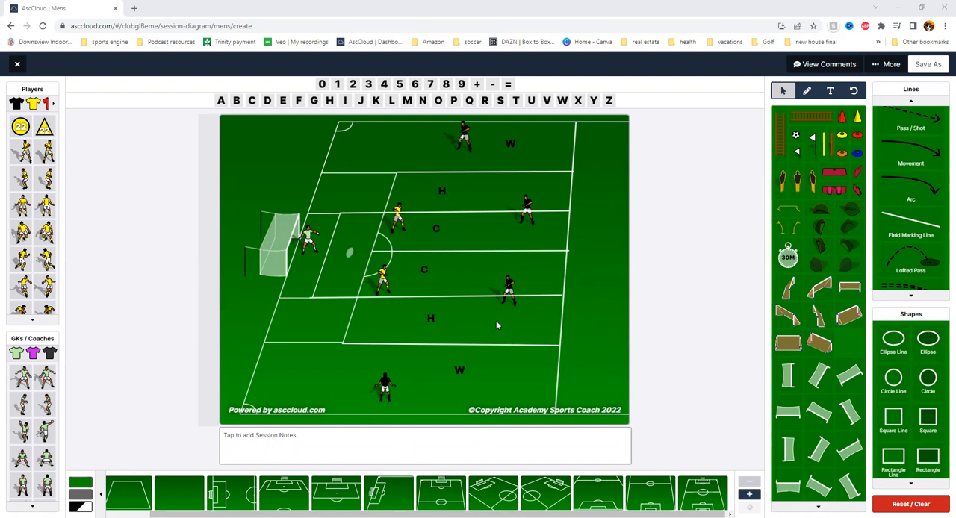
mouse_move(502, 342)
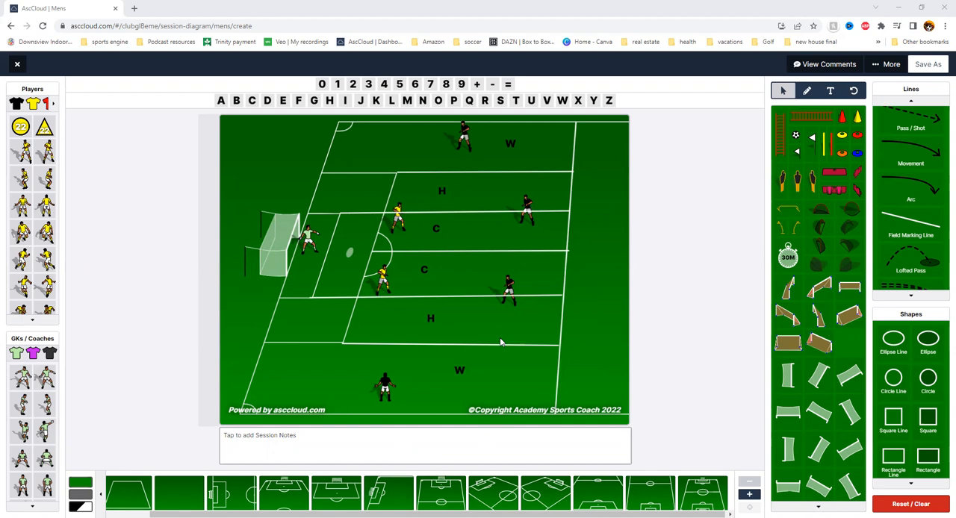
mouse_move(707, 363)
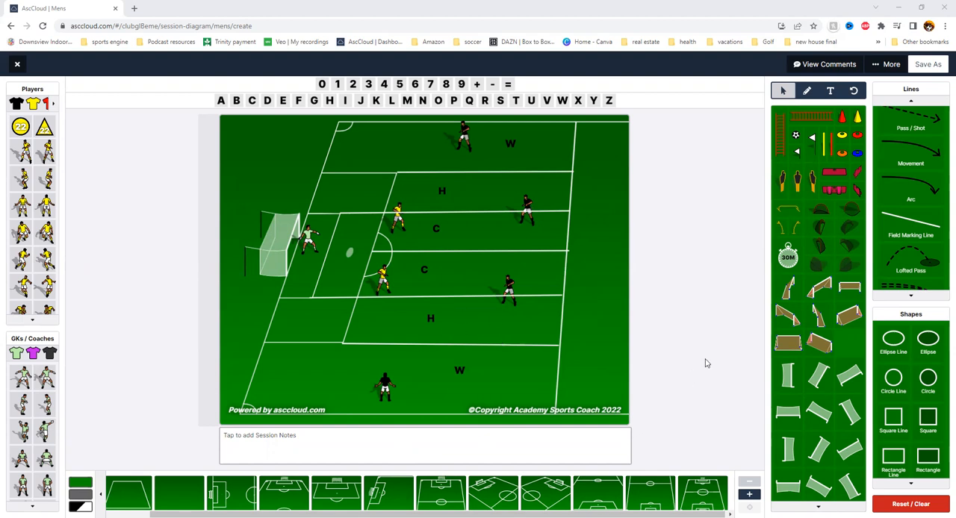
mouse_move(536, 335)
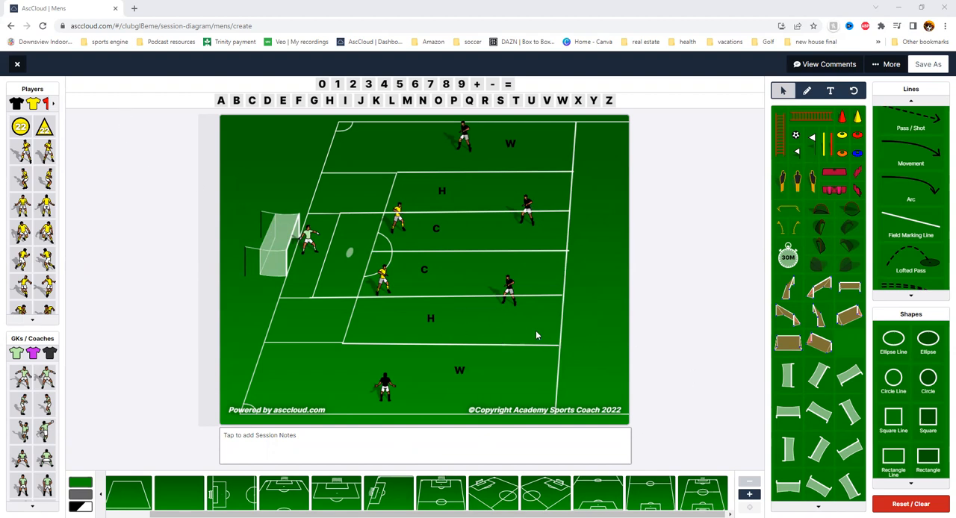
mouse_move(511, 239)
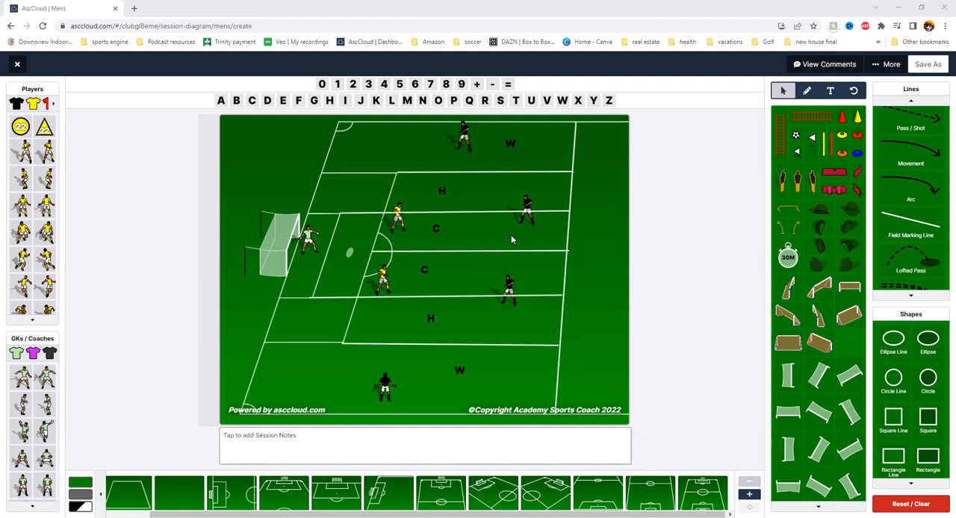
mouse_move(514, 303)
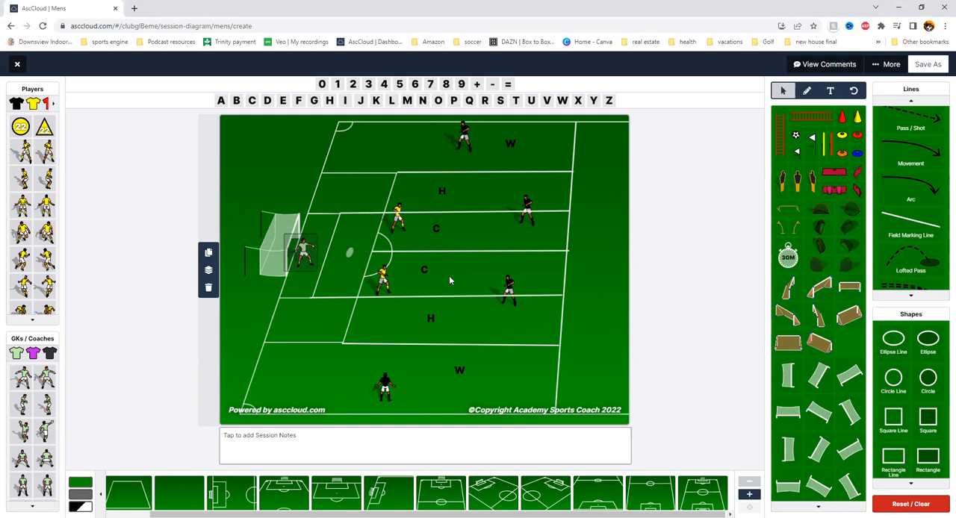
mouse_move(449, 280)
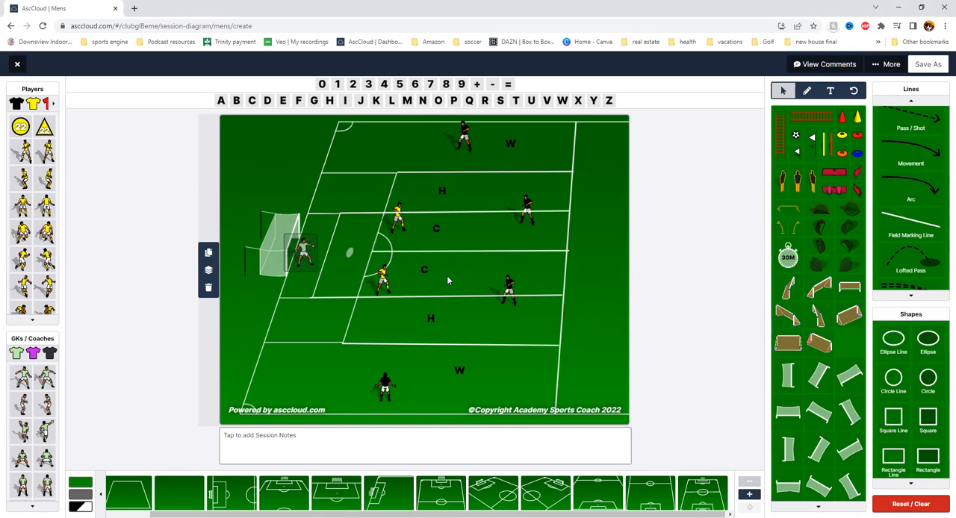
mouse_move(457, 390)
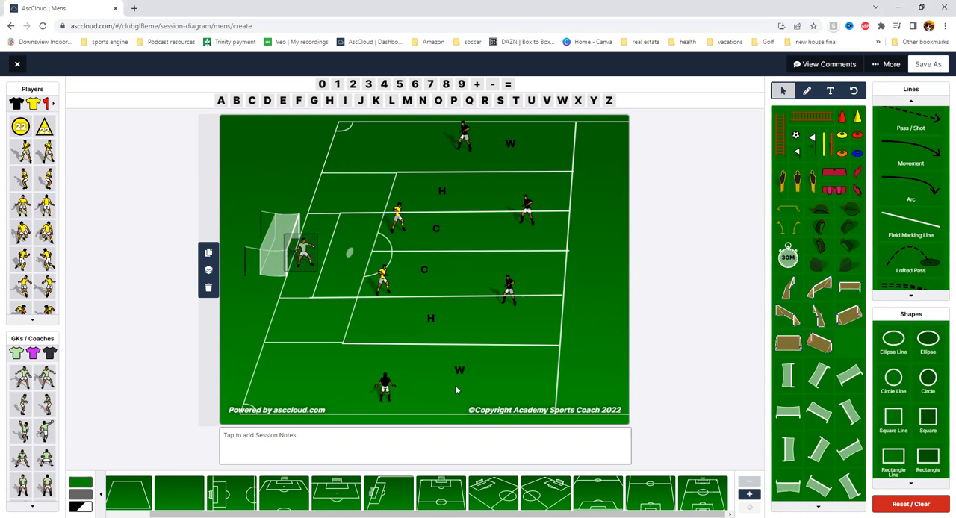
mouse_move(541, 262)
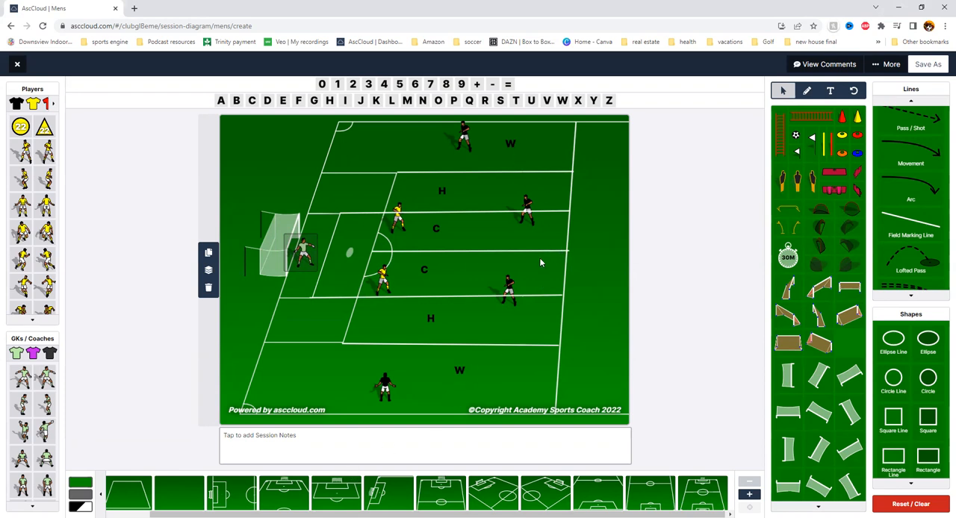
mouse_move(534, 279)
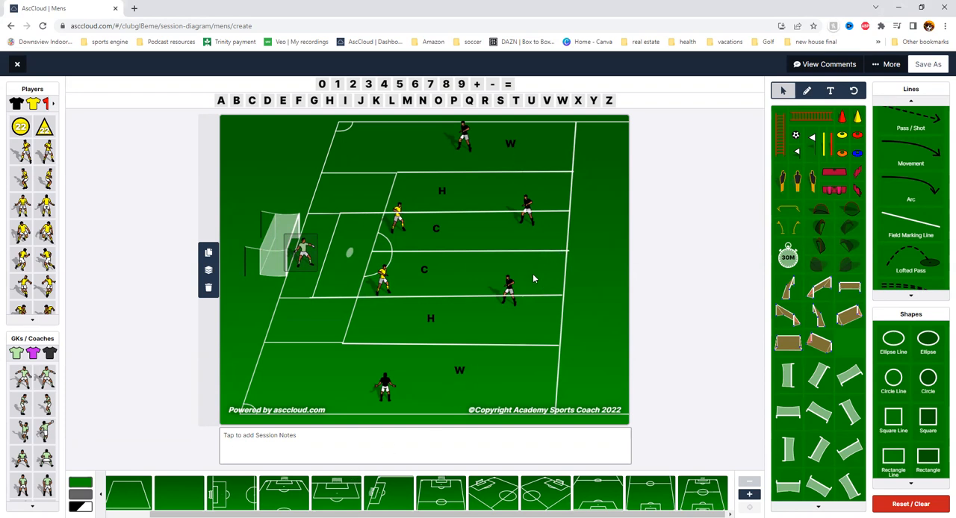
mouse_move(549, 371)
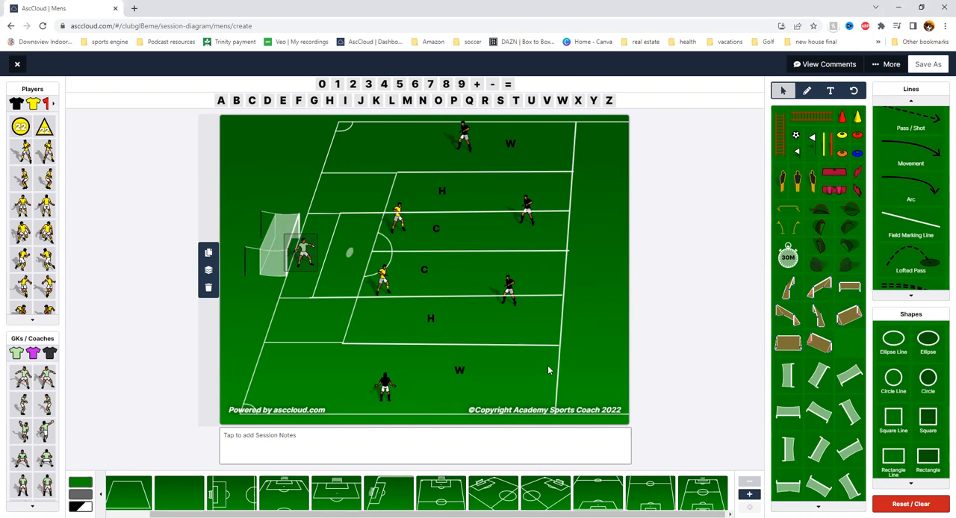
mouse_move(272, 336)
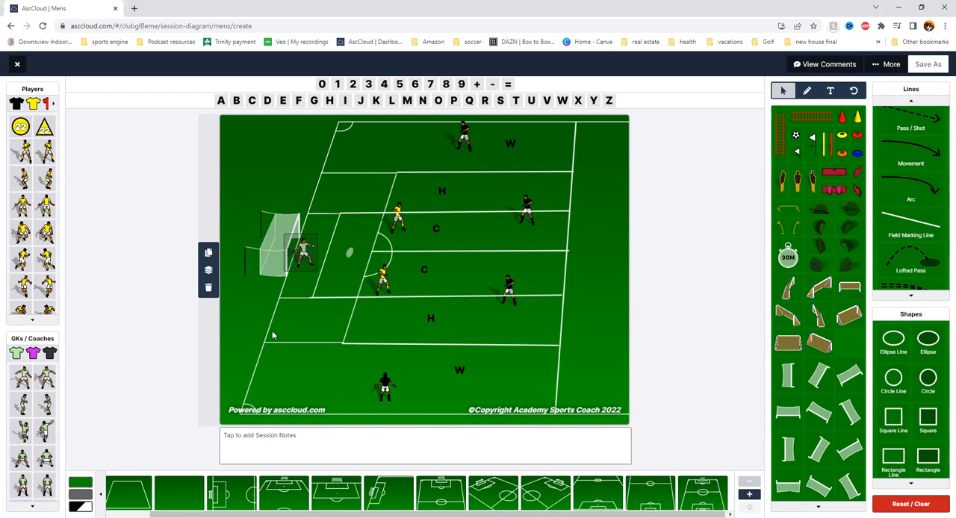
mouse_move(271, 336)
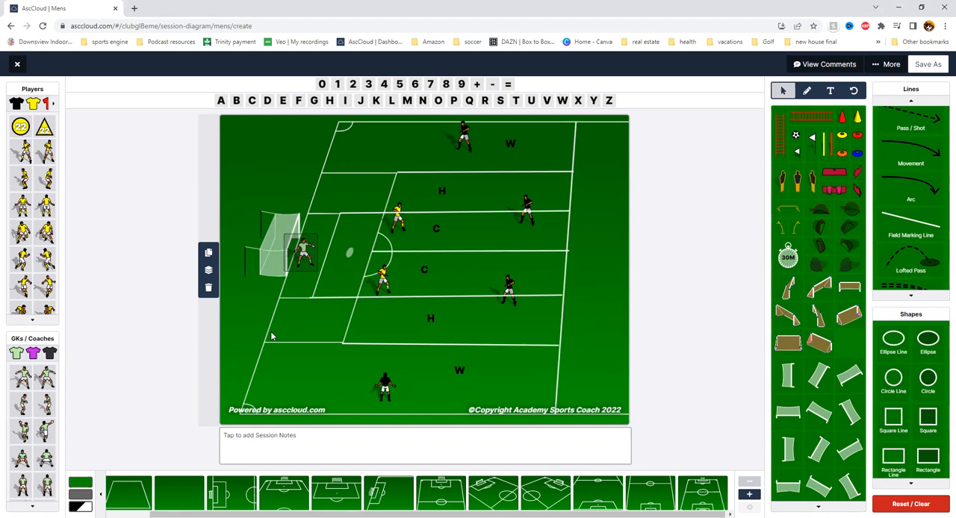
mouse_move(368, 208)
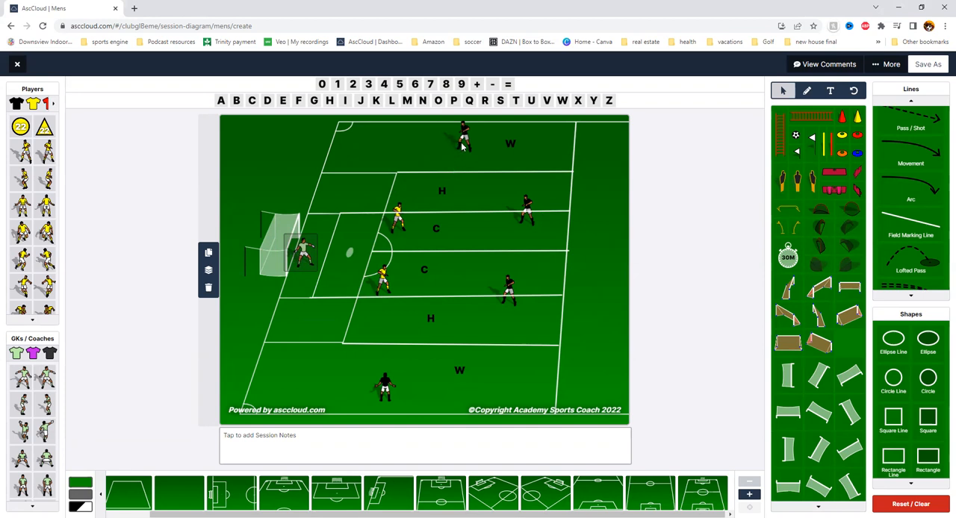
mouse_move(431, 256)
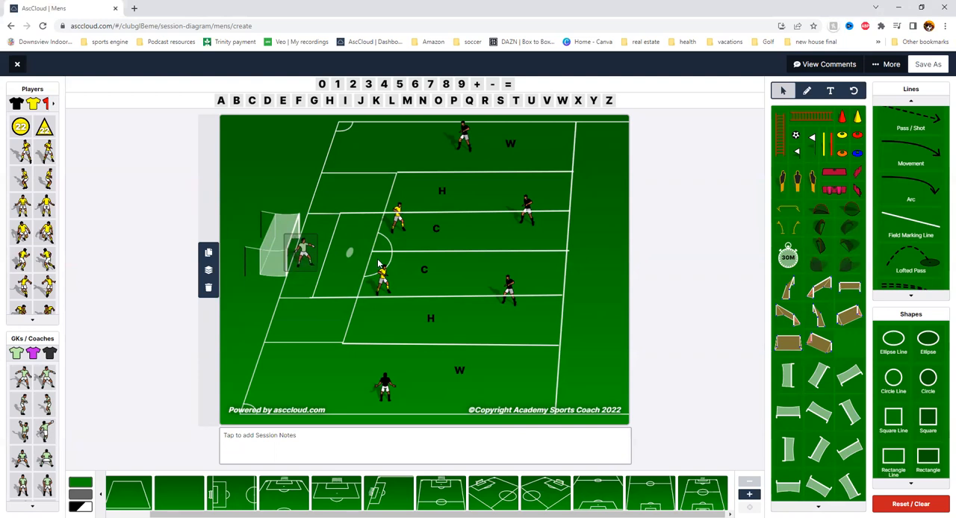
mouse_move(355, 250)
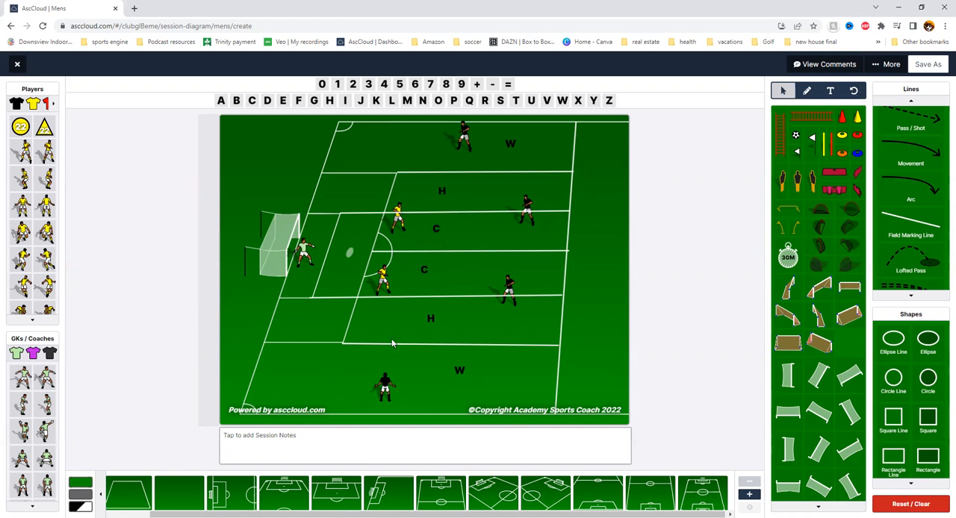
mouse_move(335, 266)
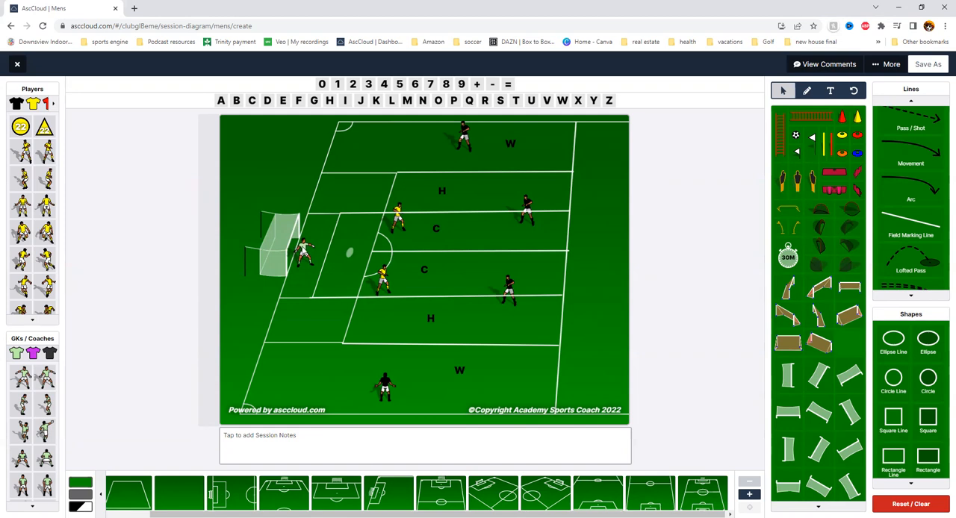
Reposition the goalkeeper and two black defenders, then nudge the bottom W-zone black player left
click(303, 250)
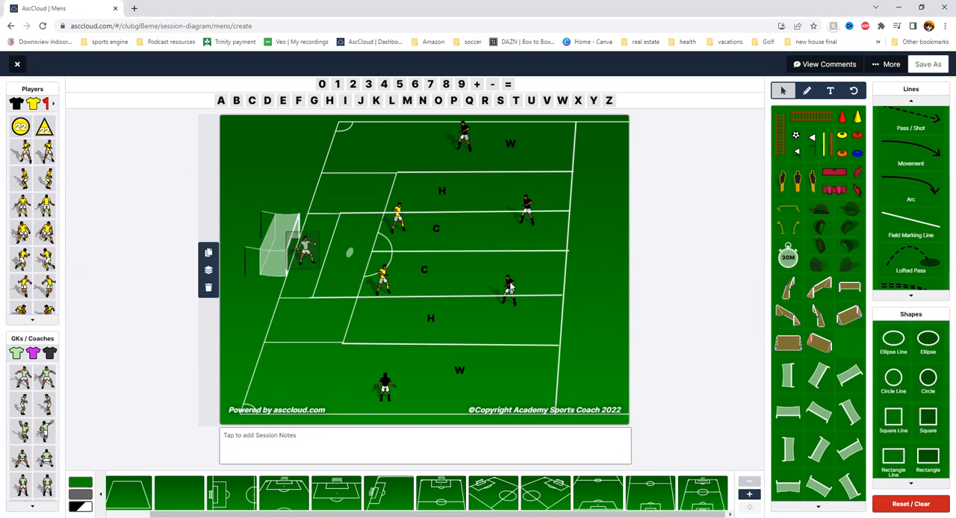
drag(507, 288, 523, 273)
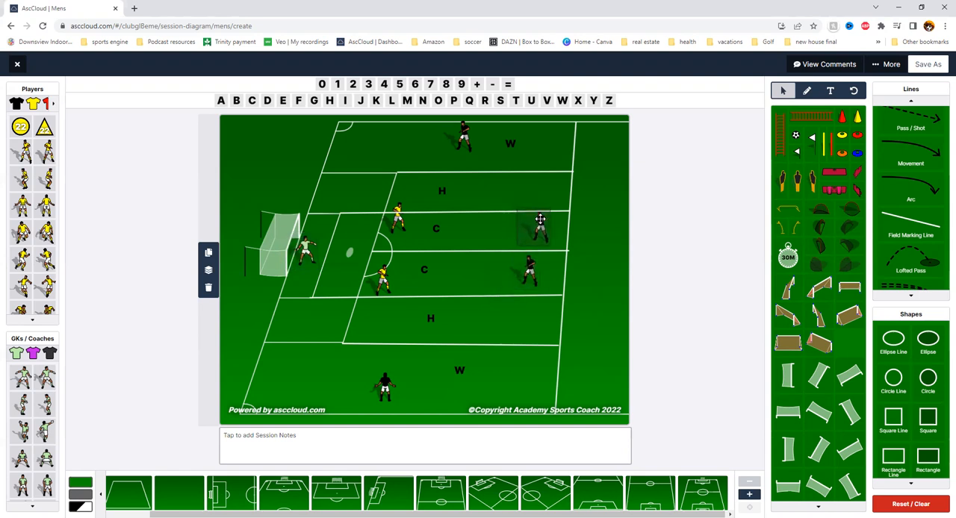
drag(540, 221, 531, 273)
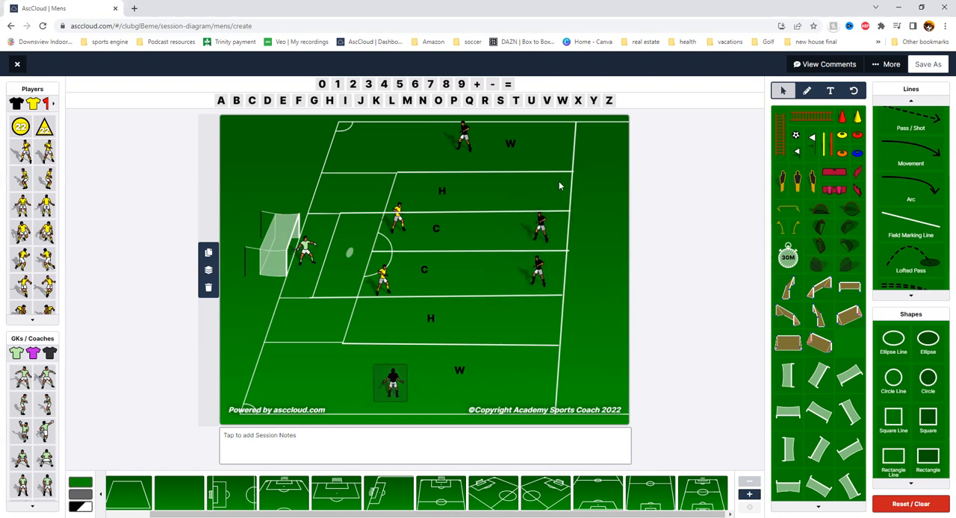
mouse_move(431, 219)
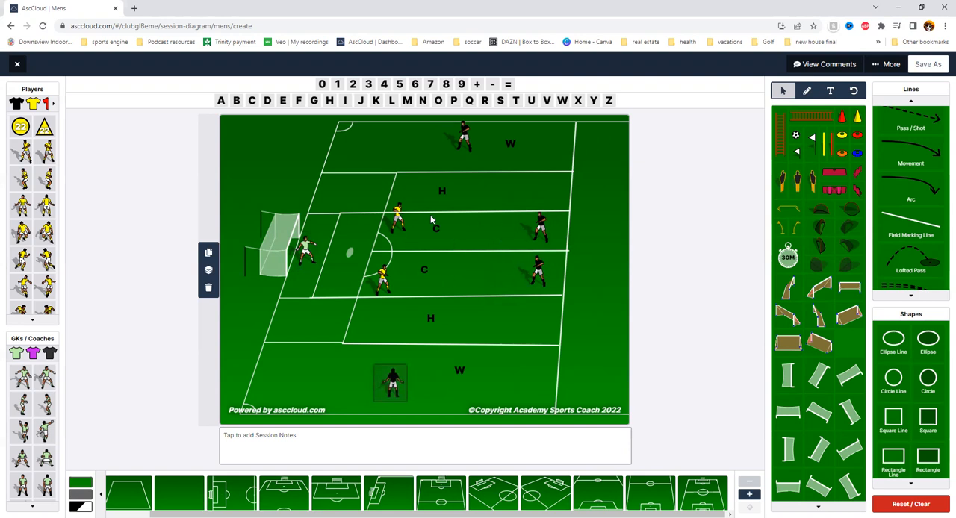
mouse_move(440, 189)
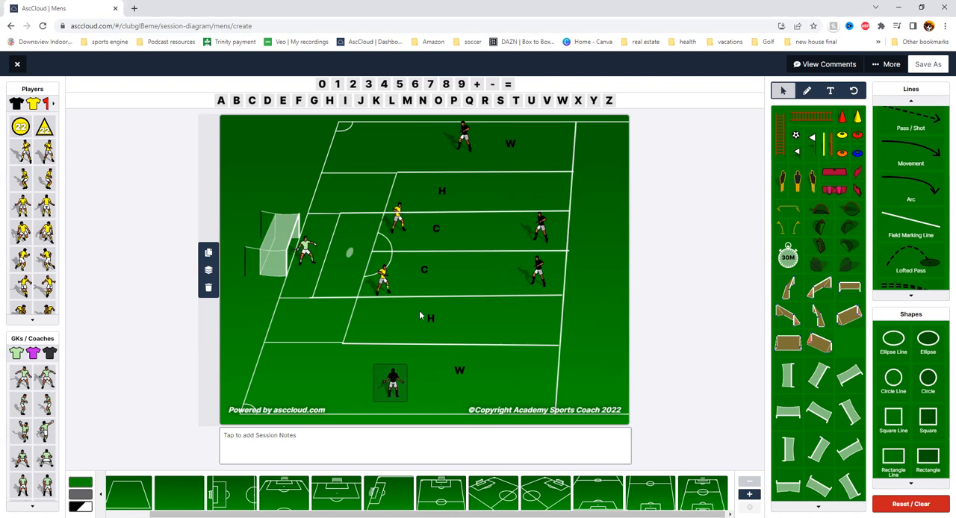
mouse_move(610, 249)
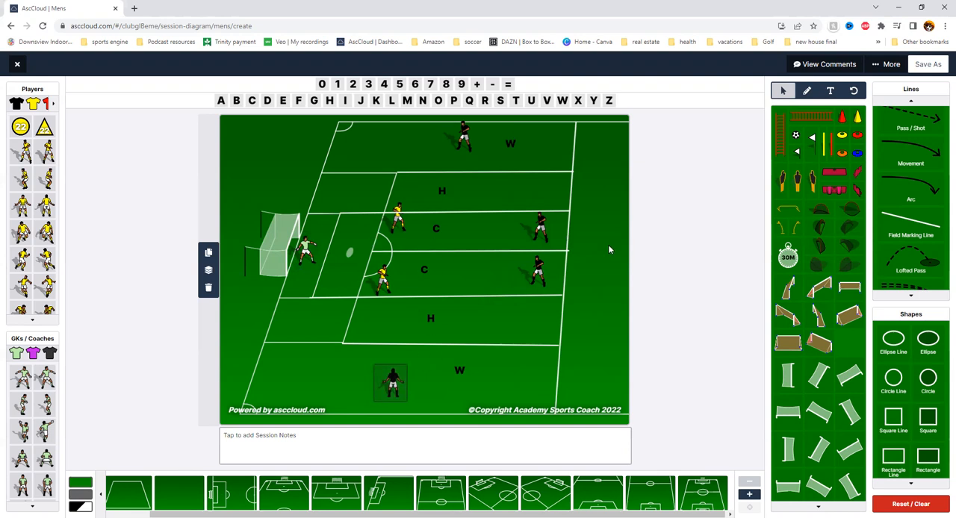
mouse_move(438, 379)
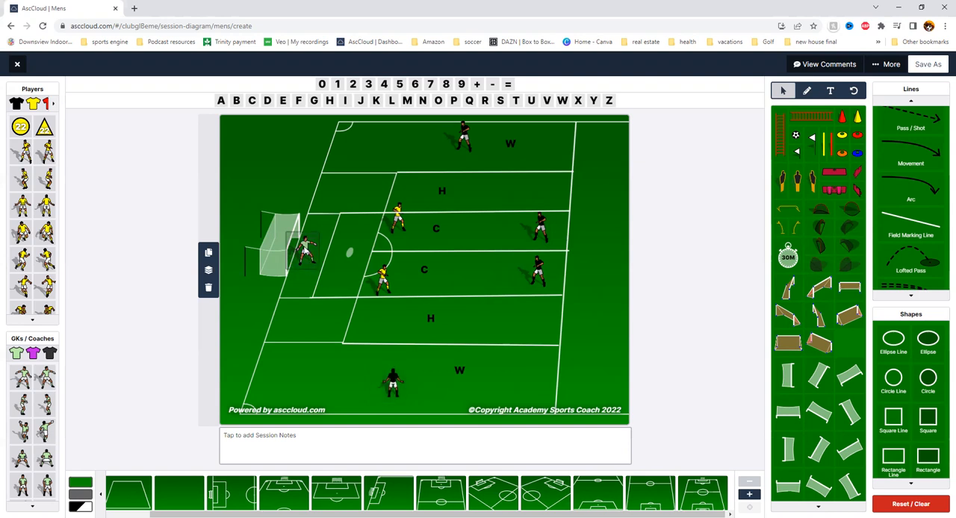
mouse_move(341, 221)
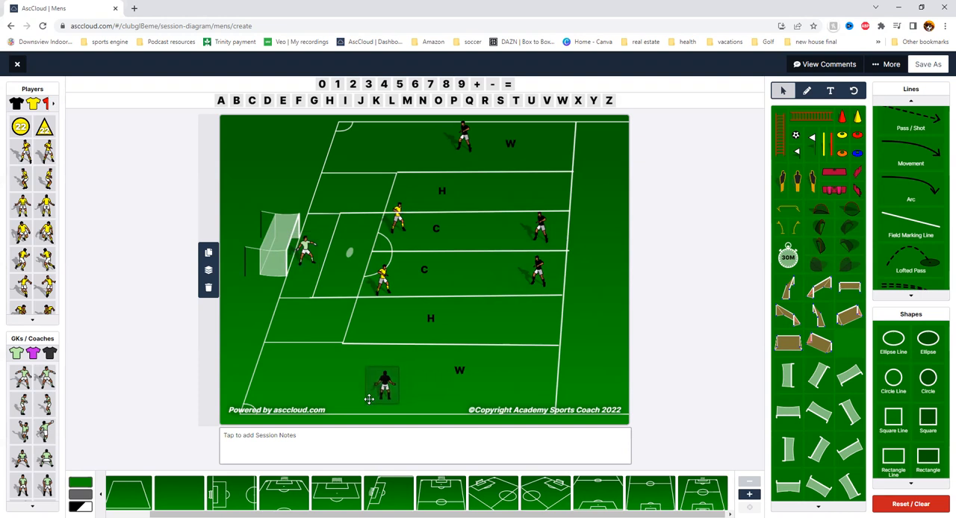
drag(382, 385, 364, 381)
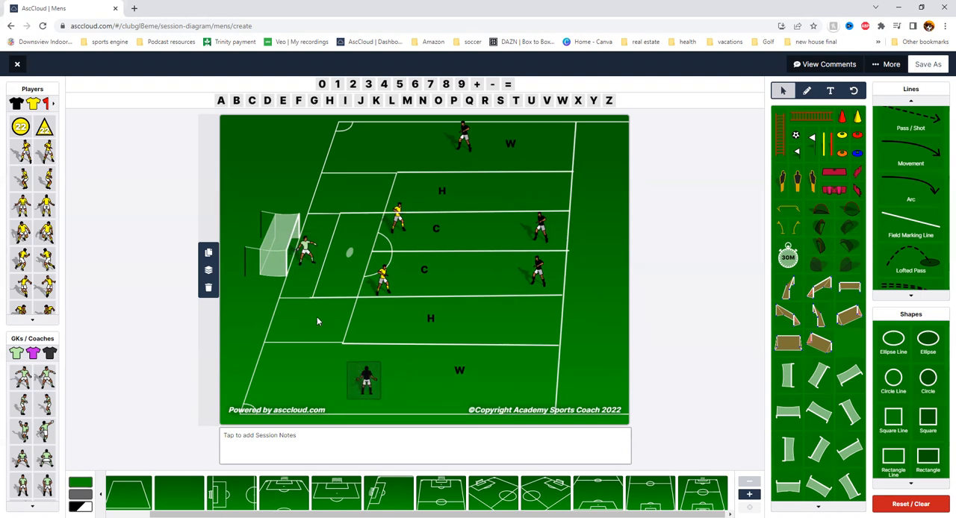
mouse_move(307, 260)
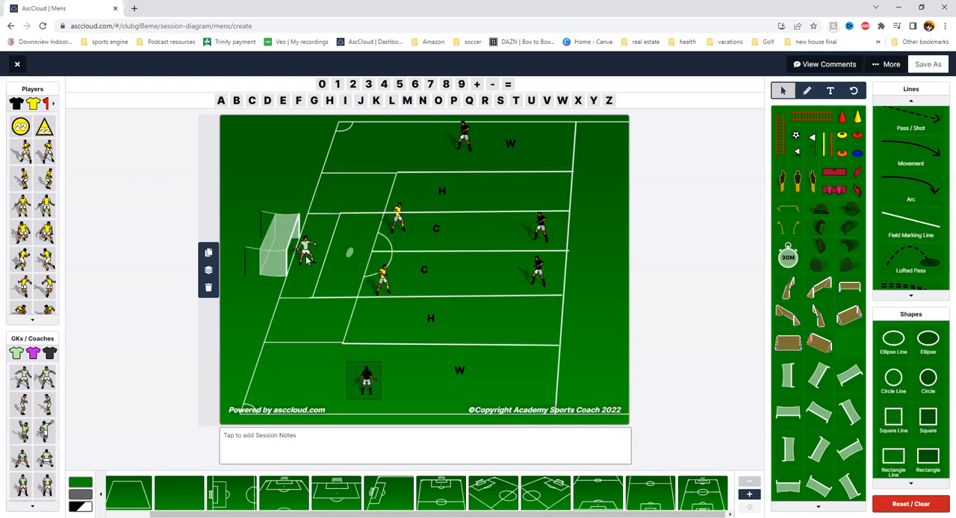
mouse_move(319, 282)
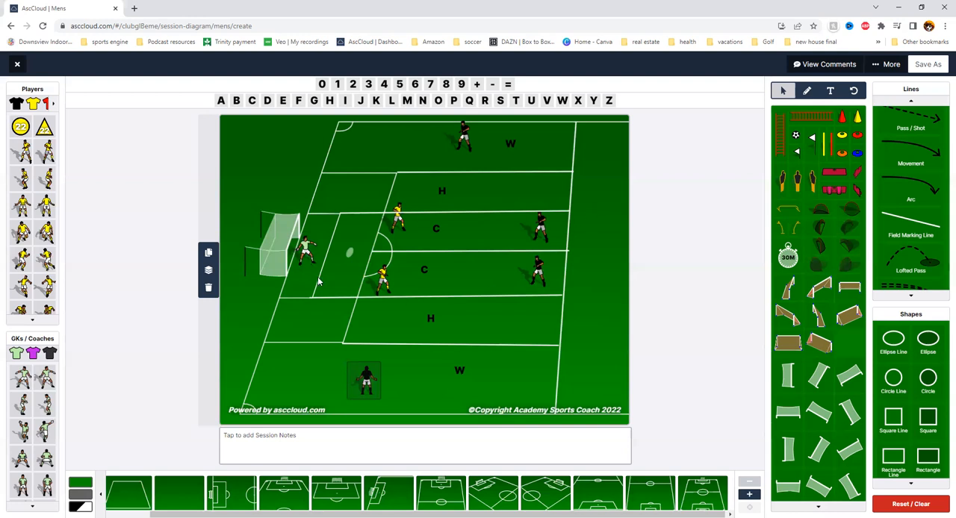
Push the upper-right black player out wide and place a pass line on the pitch
right_click(441, 325)
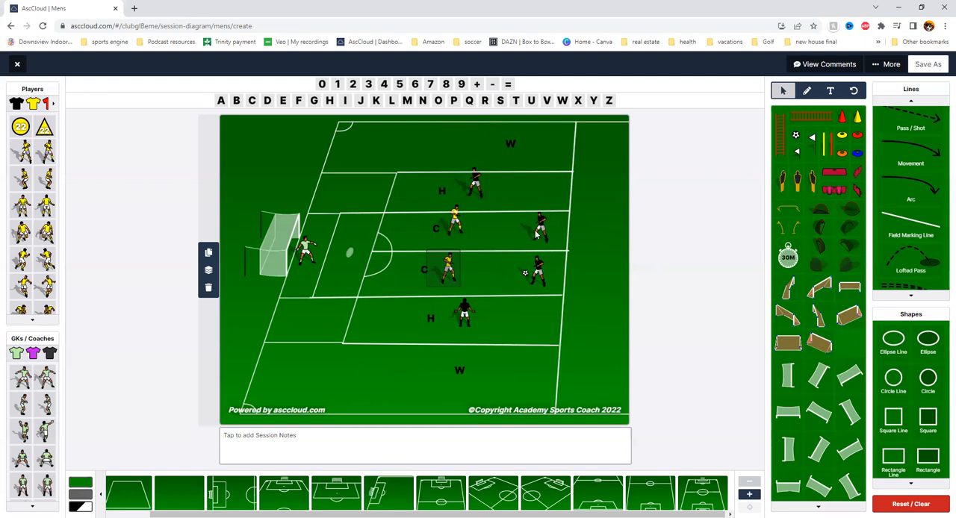
mouse_move(546, 219)
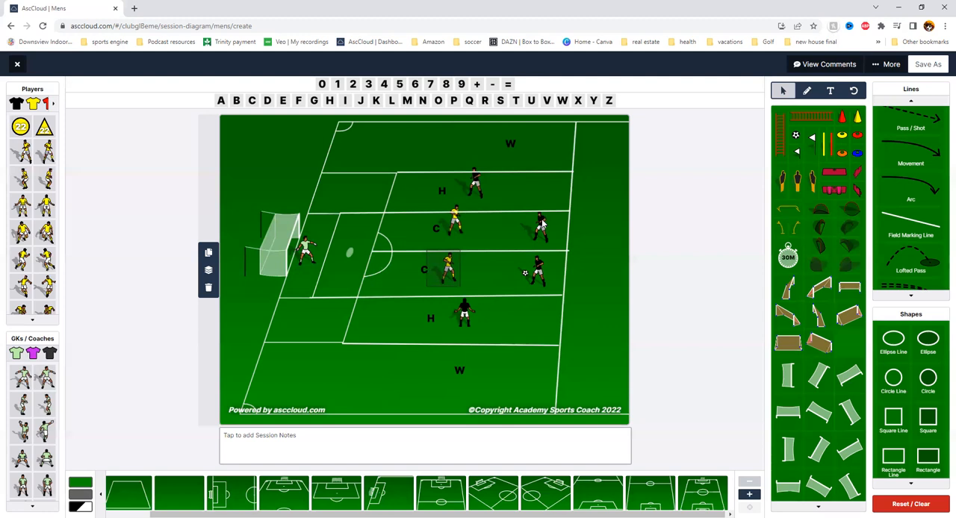
drag(541, 228, 582, 228)
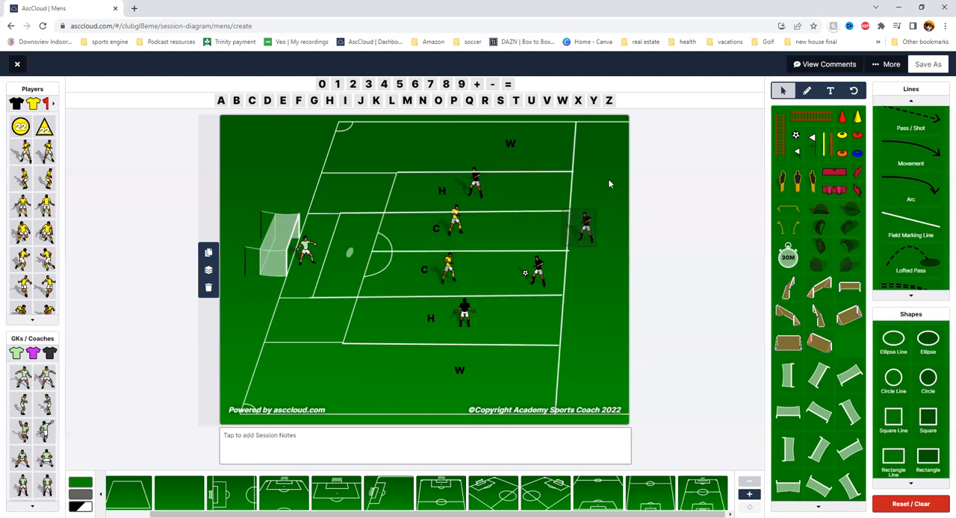
mouse_move(581, 189)
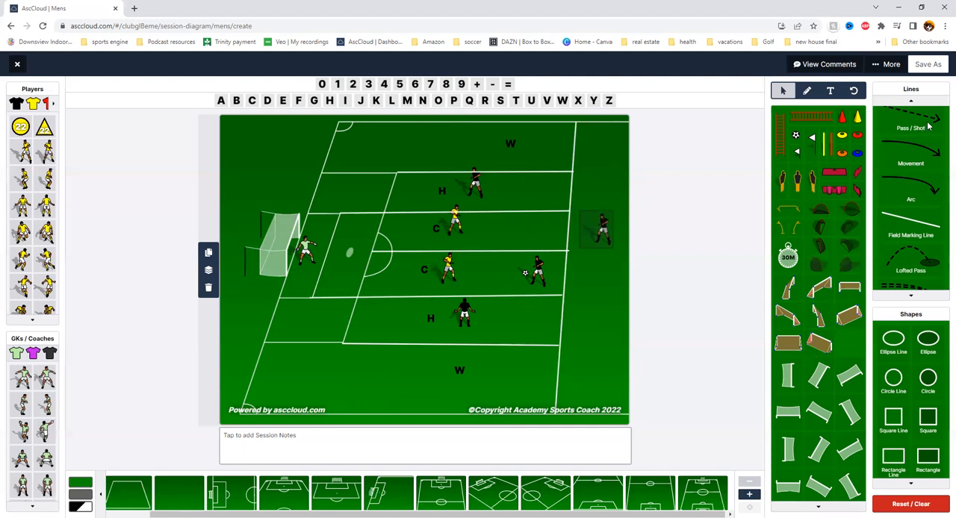
drag(374, 250, 523, 256)
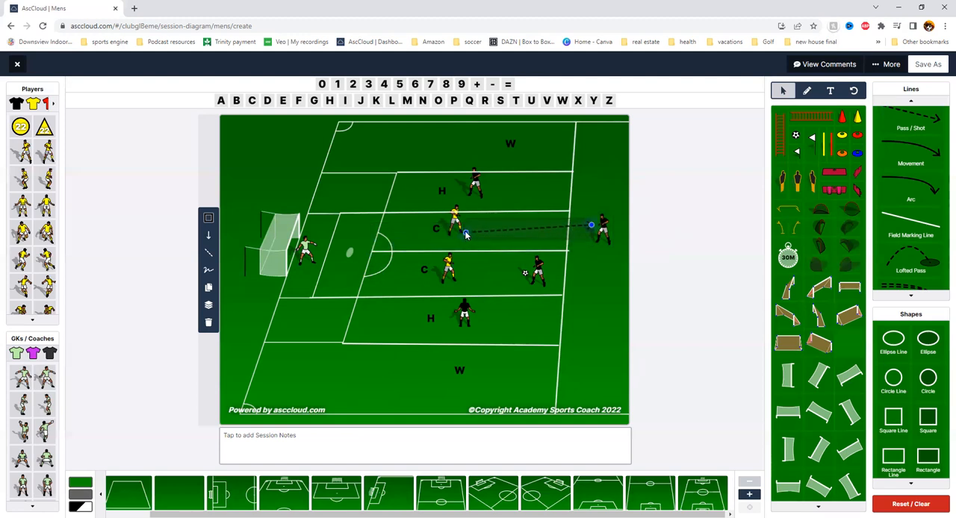
Delete the dashed pass line and select the wide black player on the right
click(592, 224)
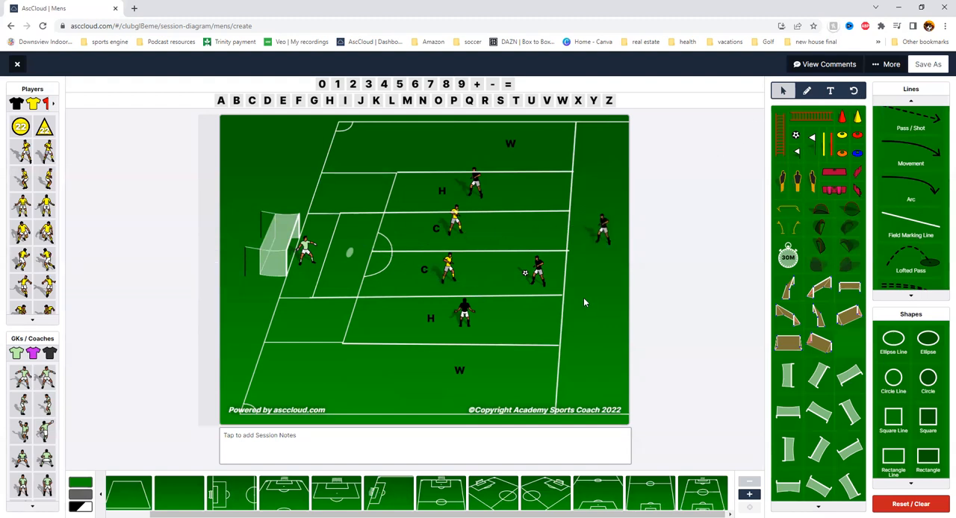
click(601, 228)
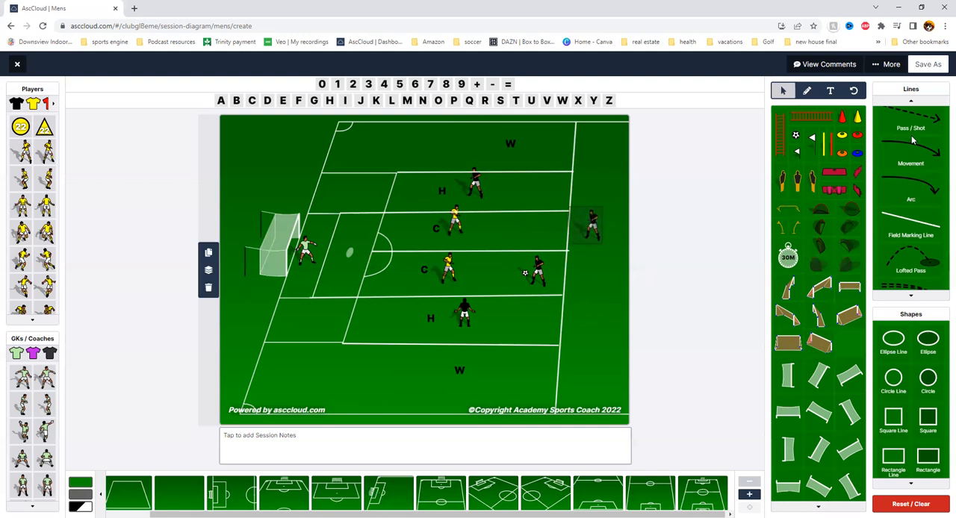
Add a movement arrow from the right-hand black player pointing up into the top W zone
scroll(up, 3)
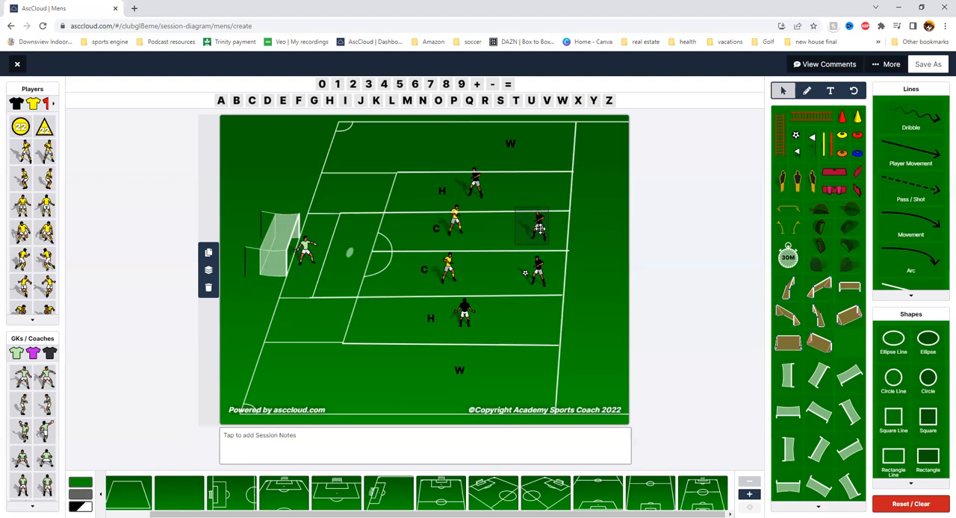
drag(531, 228, 581, 210)
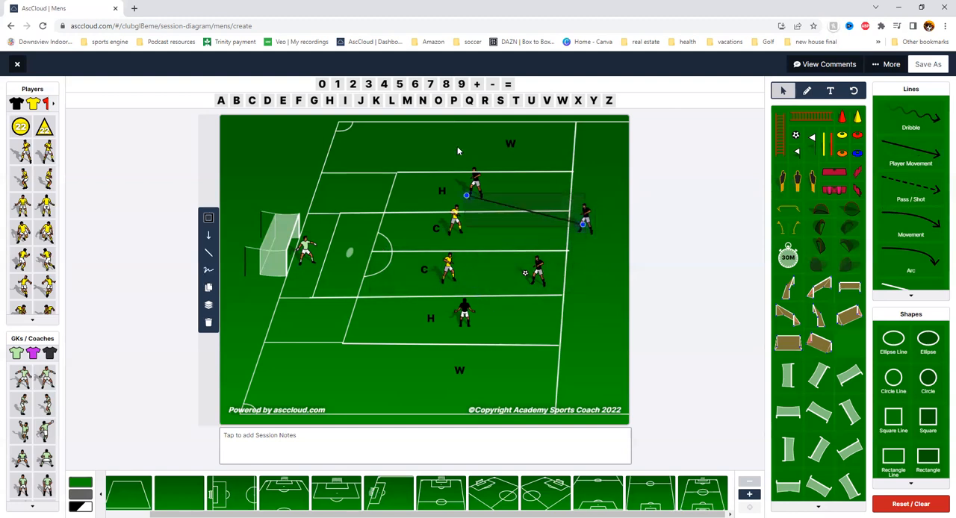
drag(465, 195, 453, 146)
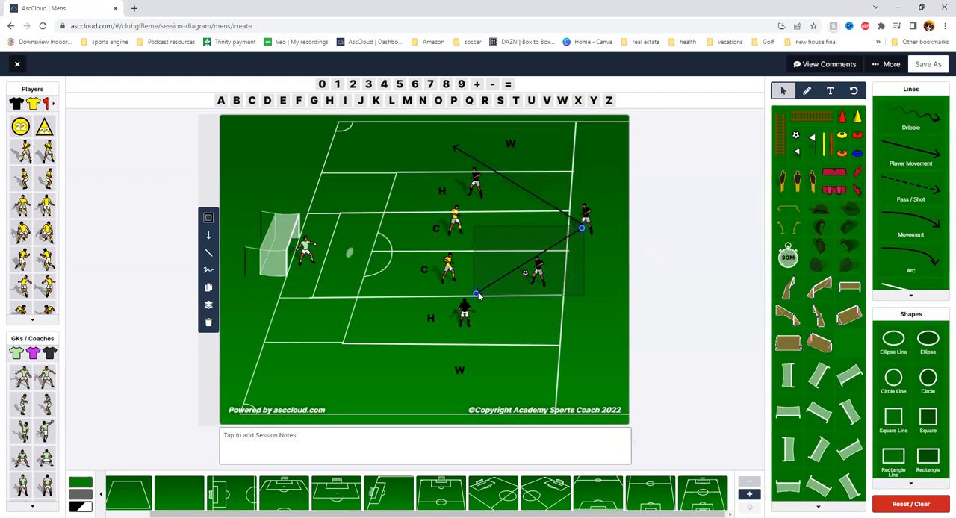
Add a second movement arrow extending down into the bottom W zone
drag(478, 293, 458, 401)
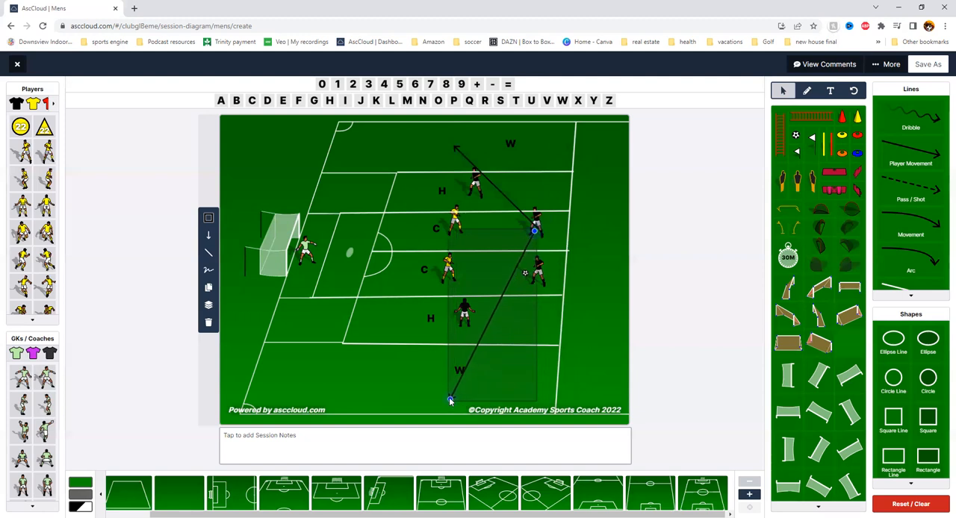
drag(449, 401, 420, 387)
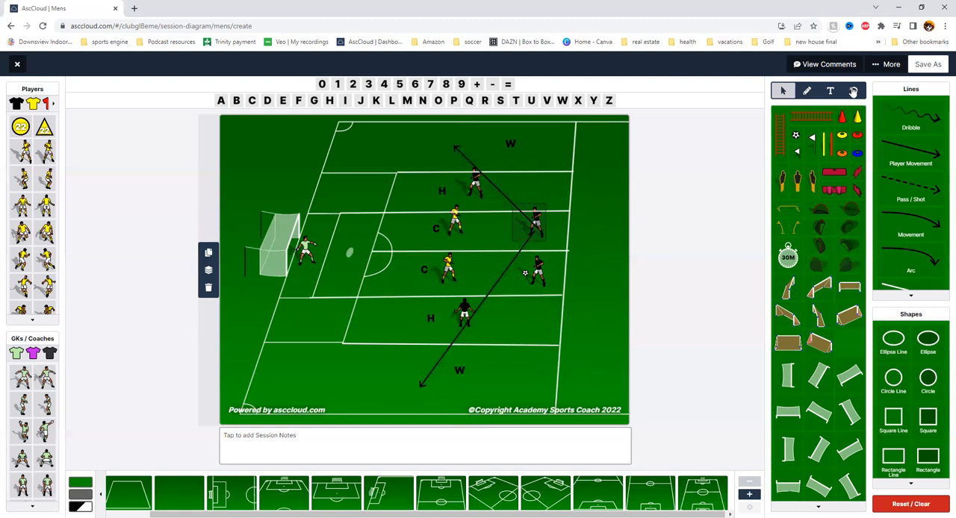
drag(534, 224, 586, 217)
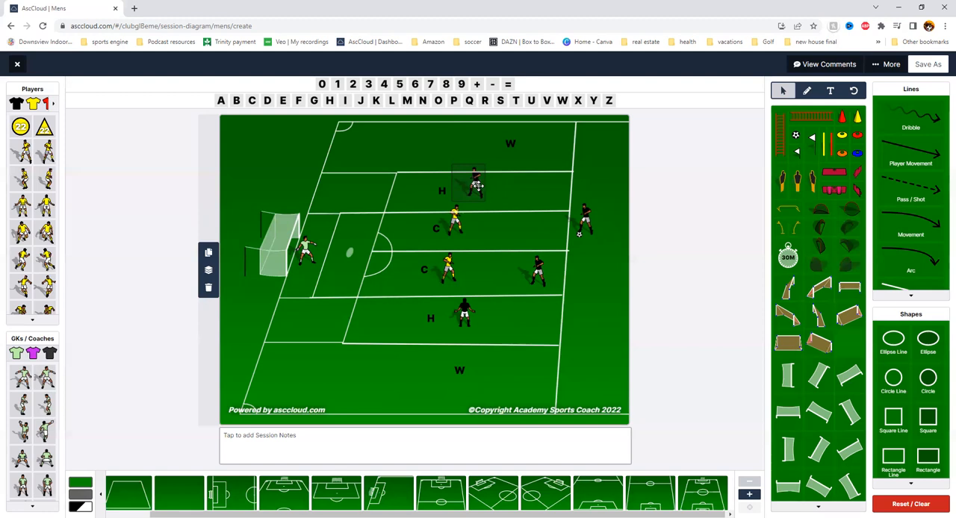
Move the upper black player into the top W zone and another onto the right flank
drag(469, 185, 441, 178)
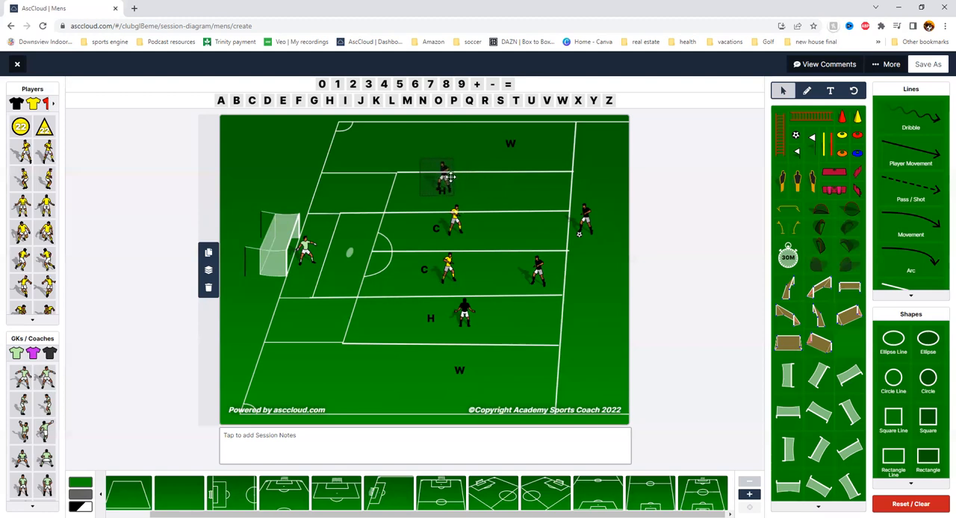
drag(441, 176, 481, 138)
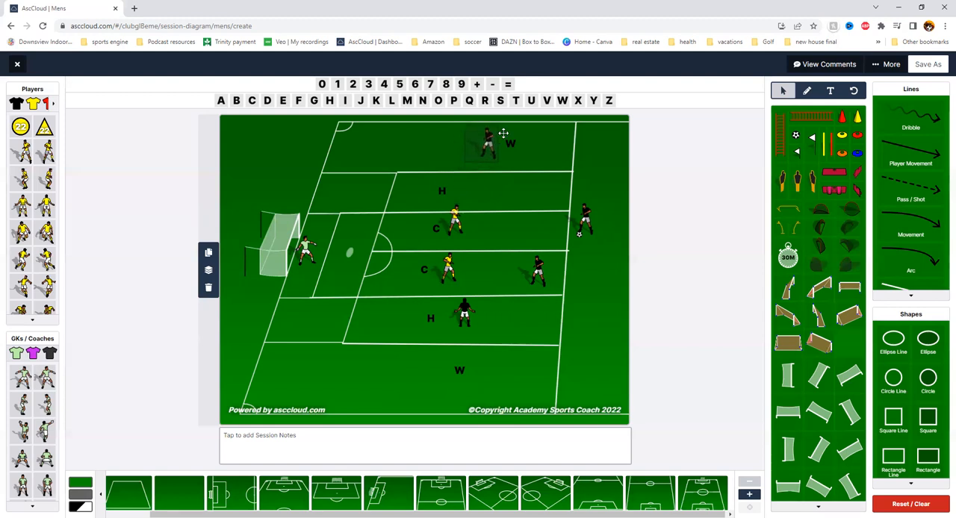
drag(484, 141, 512, 139)
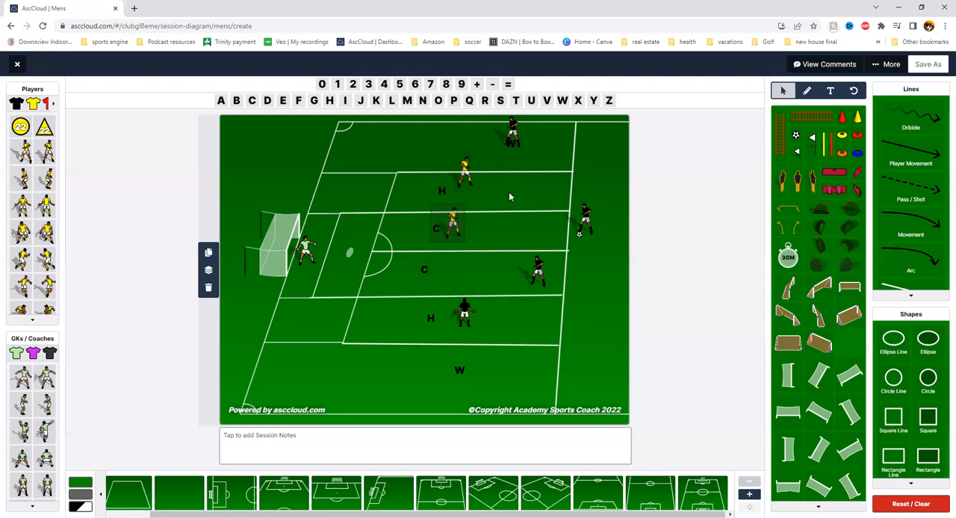
mouse_move(598, 228)
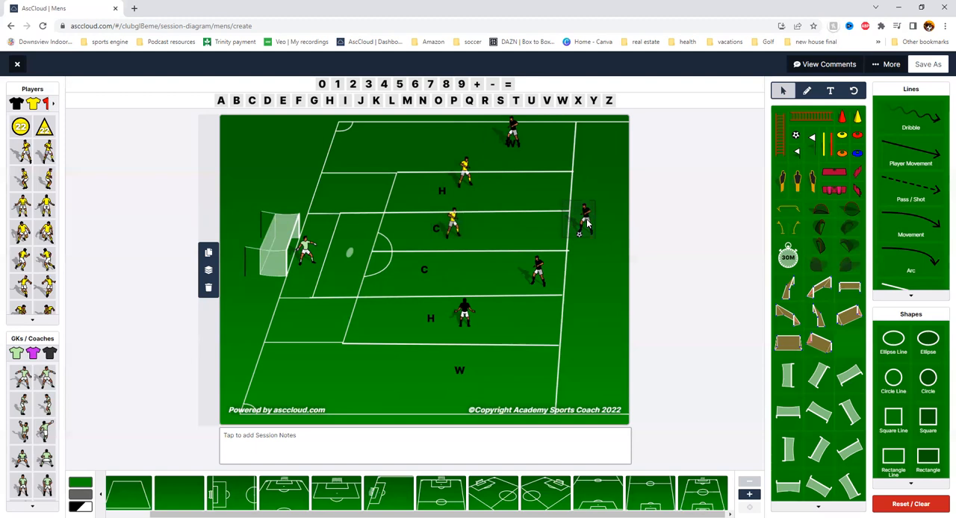
drag(585, 217, 601, 224)
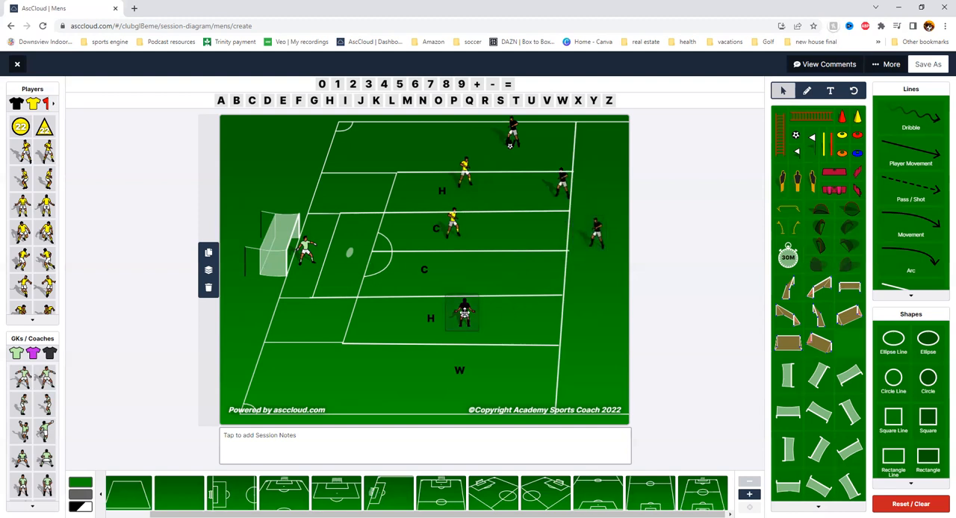
Place black players beside H and C on the right edge and in the bottom W zone
drag(463, 313, 572, 286)
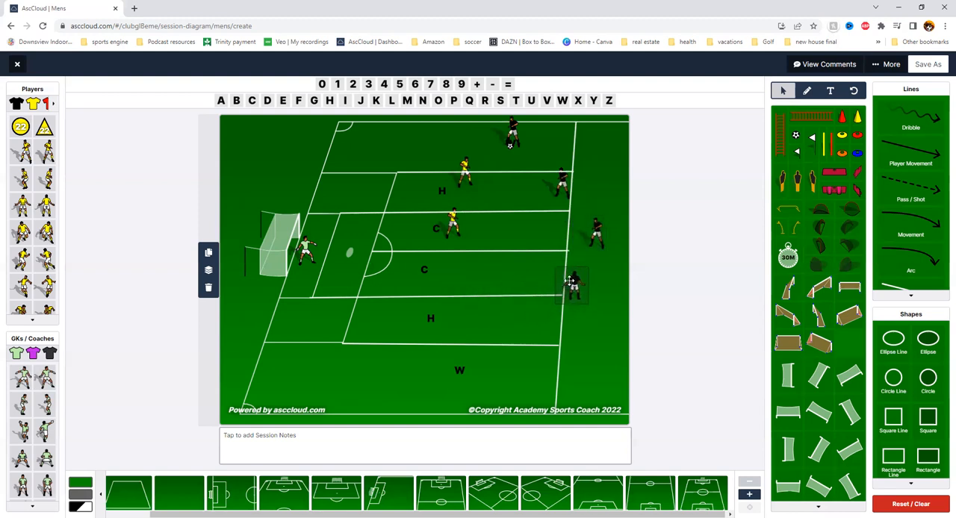
drag(571, 284, 475, 318)
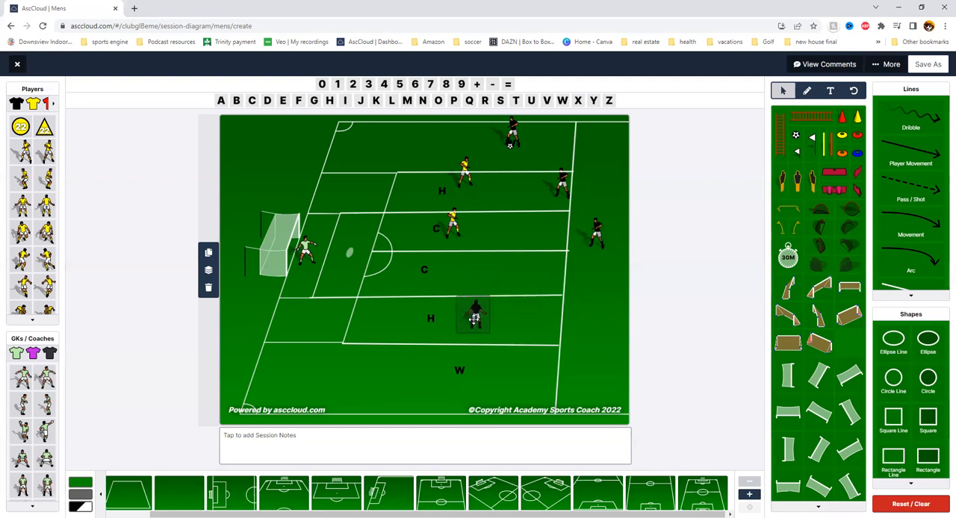
drag(474, 314, 431, 381)
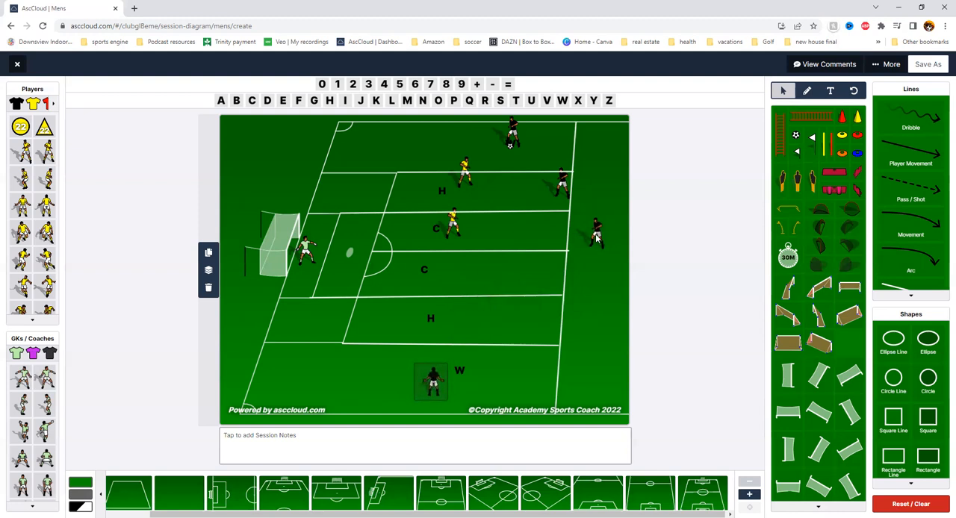
drag(596, 228, 545, 269)
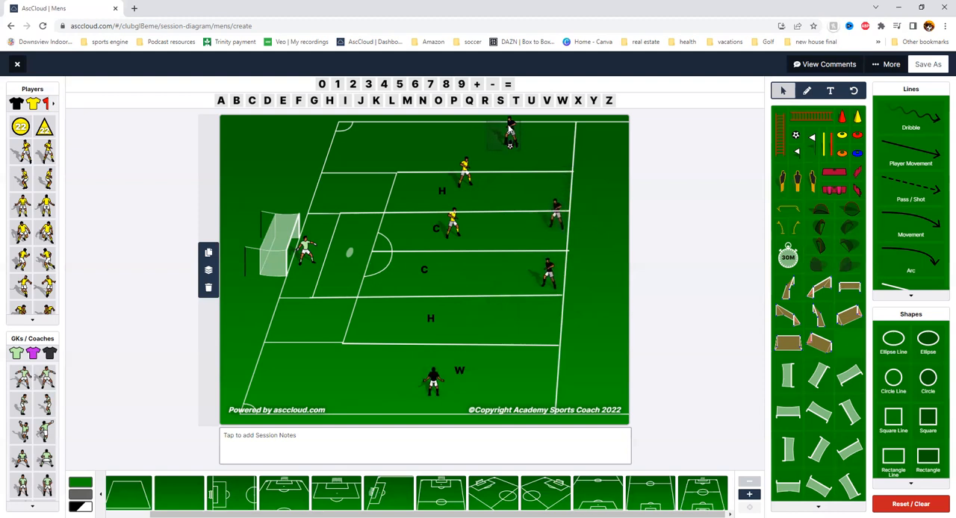
drag(510, 127, 515, 142)
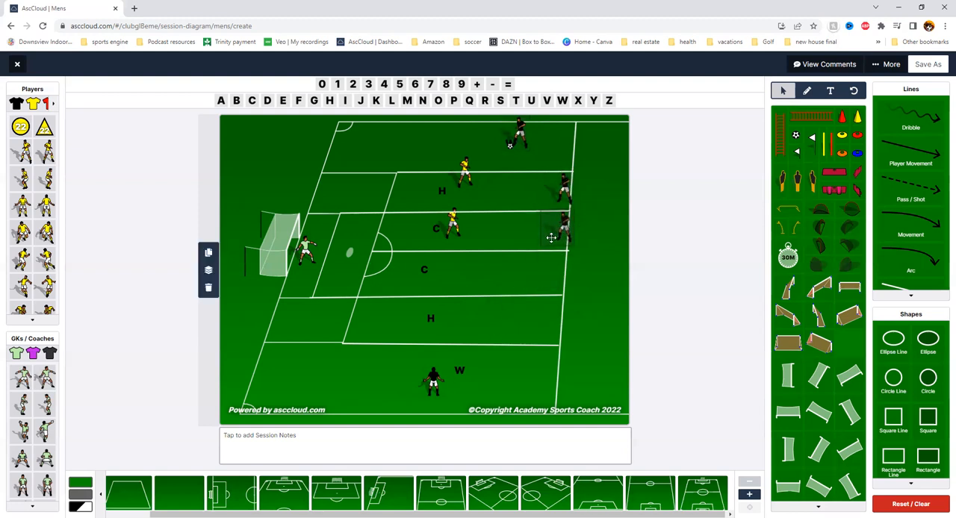
drag(556, 231, 593, 254)
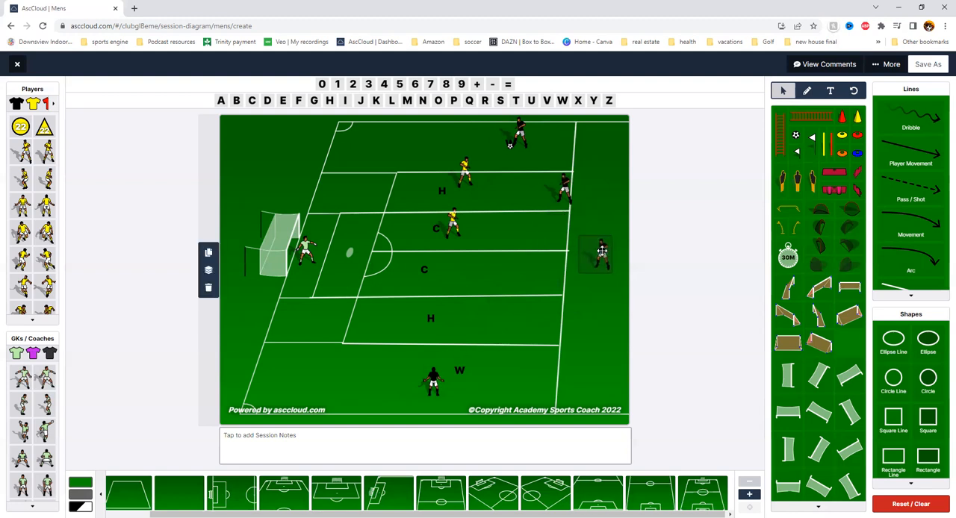
drag(603, 251, 590, 240)
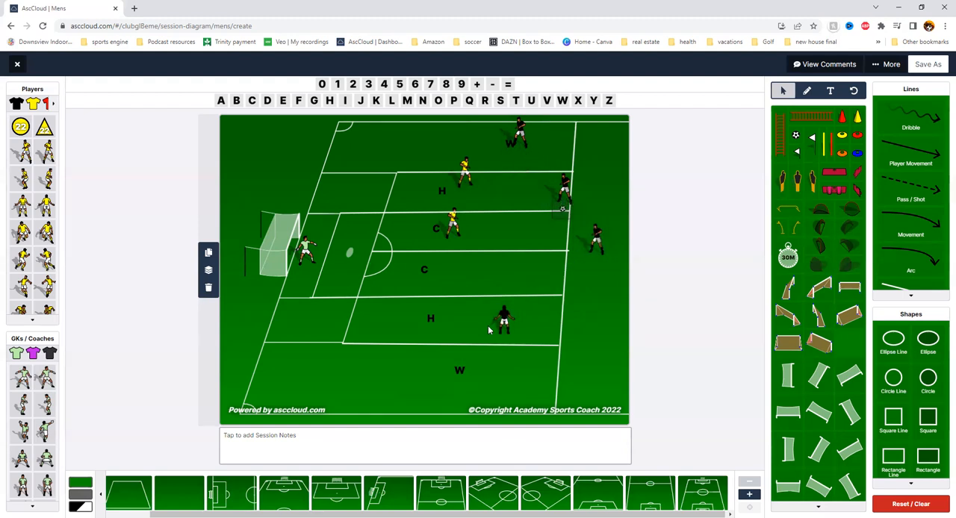
drag(504, 321, 460, 377)
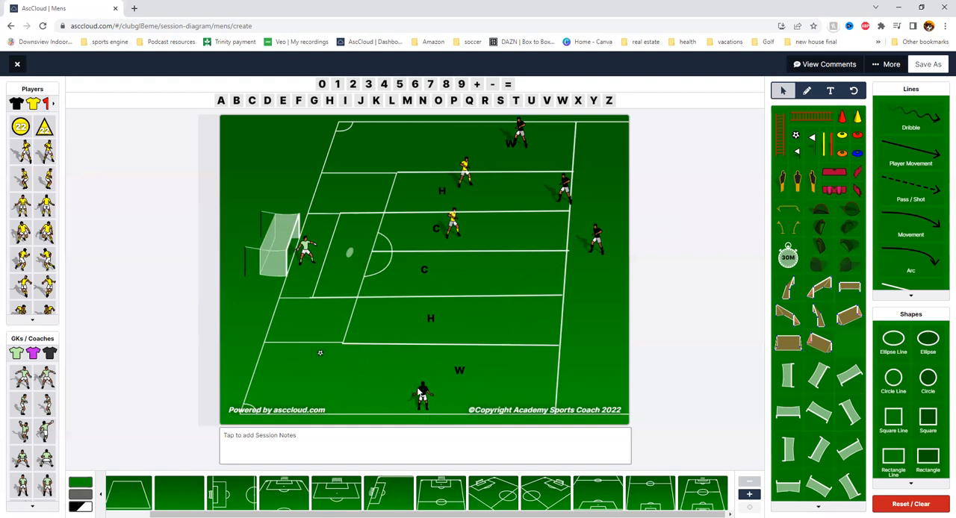
Put a black player on the ball bottom-left, one in lower C, and a yellow toward goal
click(422, 396)
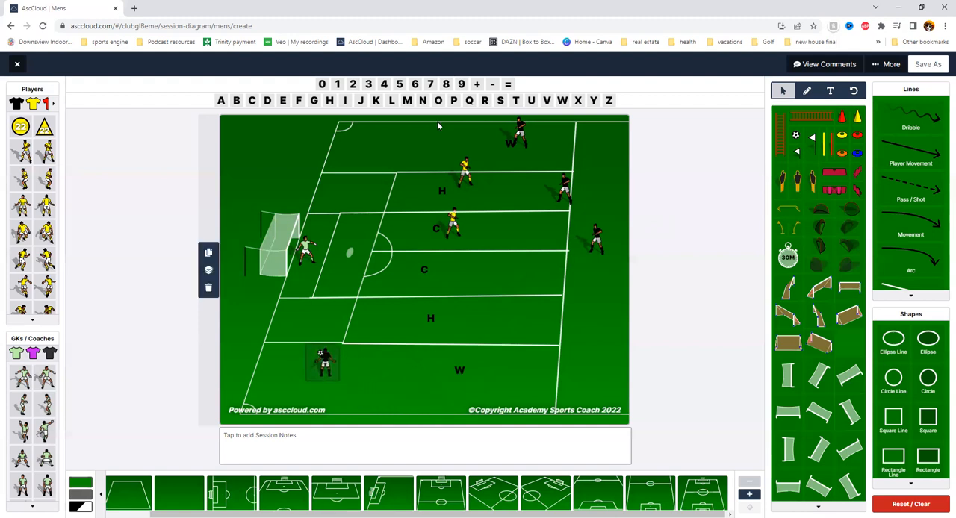
mouse_move(366, 364)
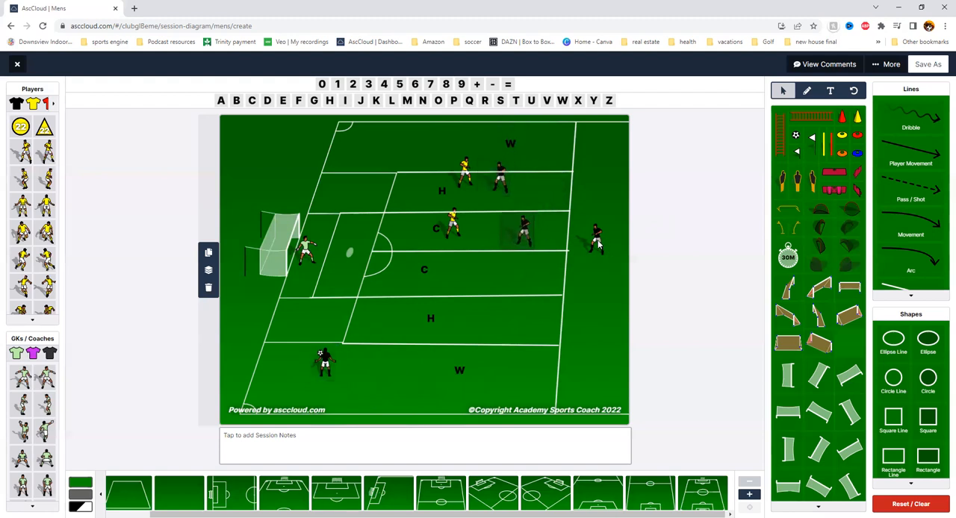
drag(597, 239, 511, 277)
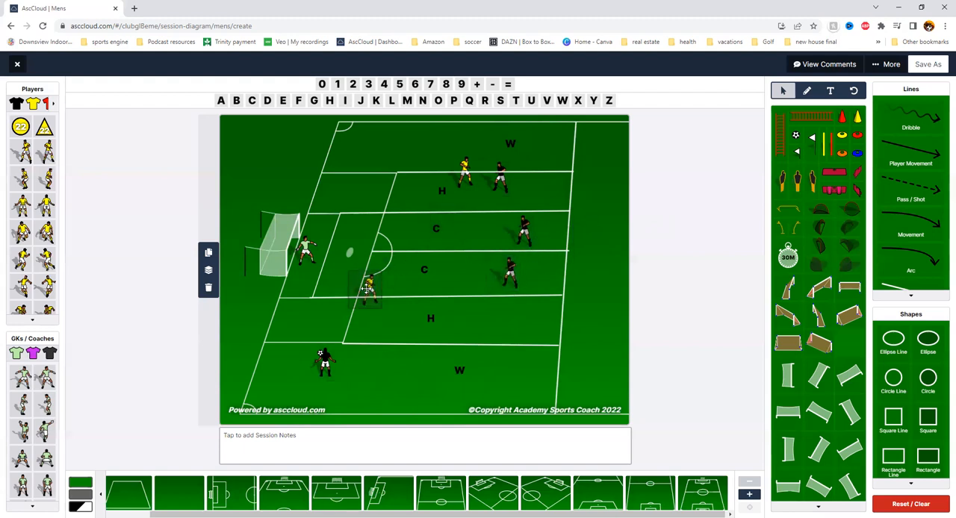
drag(366, 288, 463, 164)
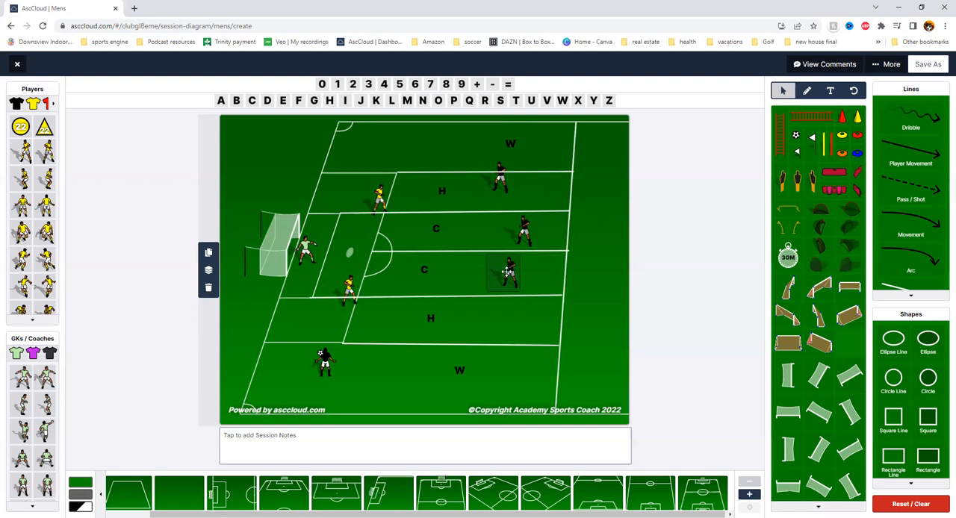
Move black players into the lower H zone and the upper and lower C zones
drag(504, 273, 449, 317)
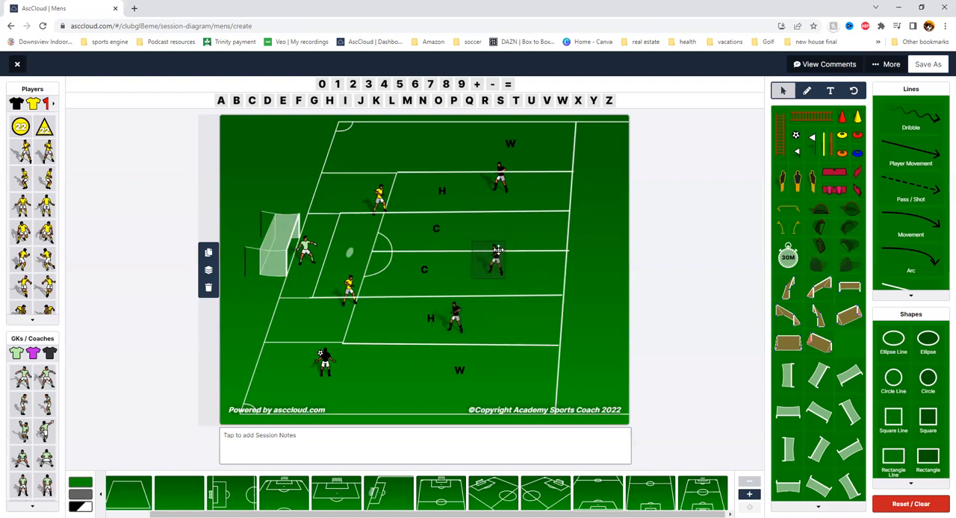
drag(496, 258, 501, 183)
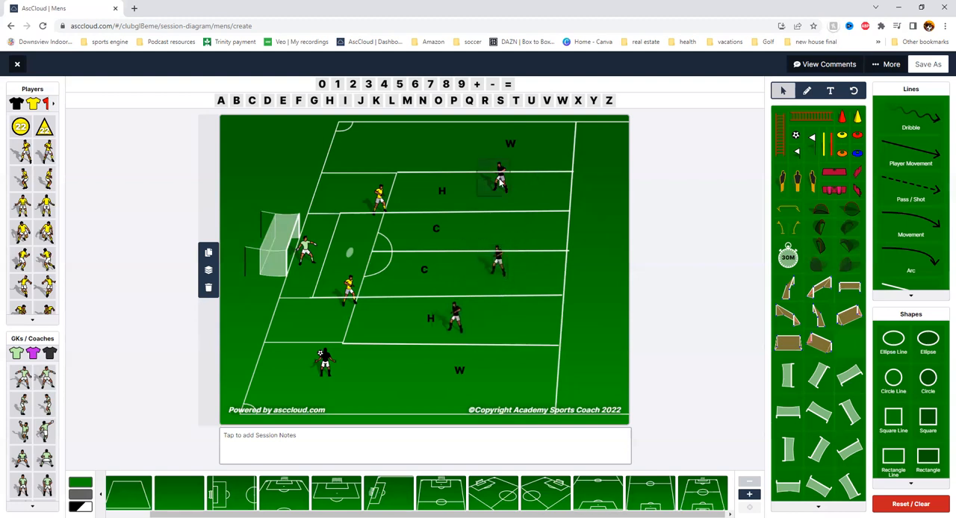
drag(499, 180, 440, 190)
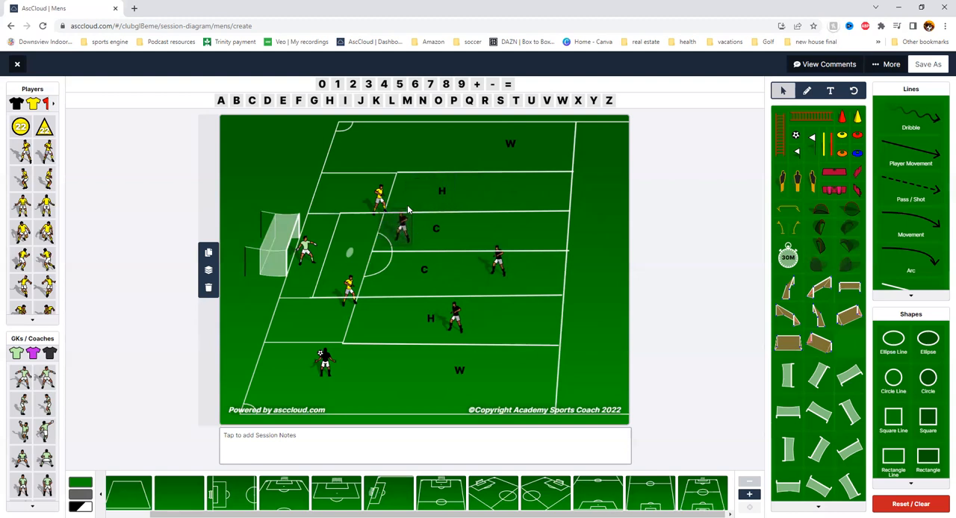
drag(403, 217, 403, 228)
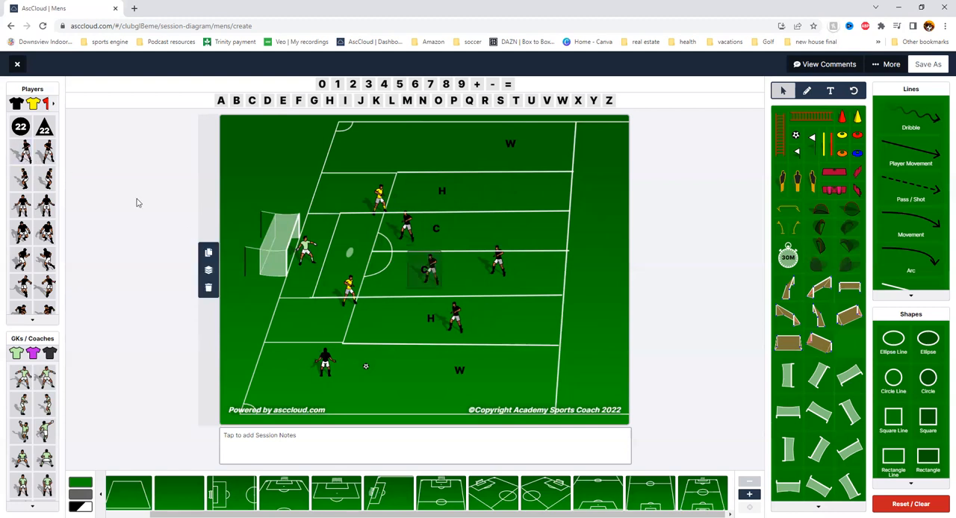
Shift a black player toward the centre circle and the ball carrier into the lower-left zone
drag(422, 269, 392, 268)
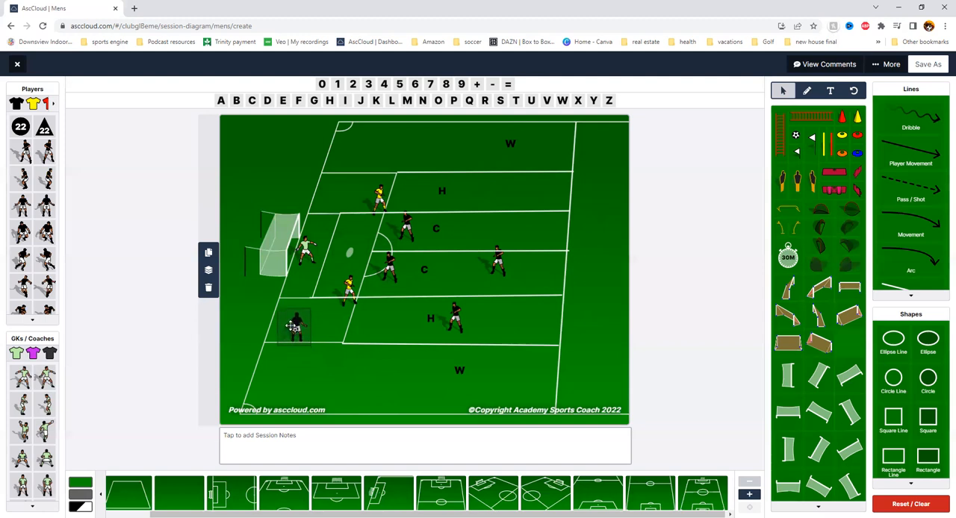
mouse_move(498, 328)
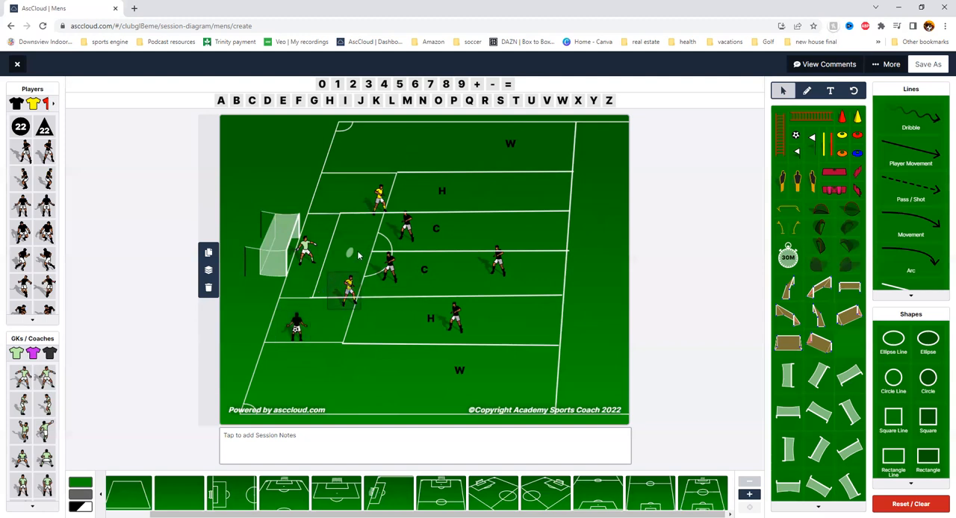
mouse_move(377, 212)
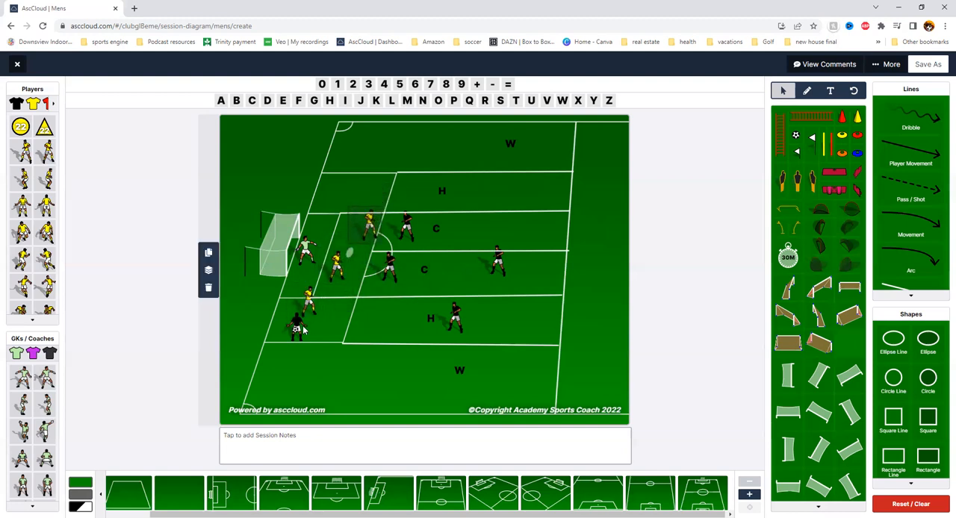
drag(295, 328, 288, 362)
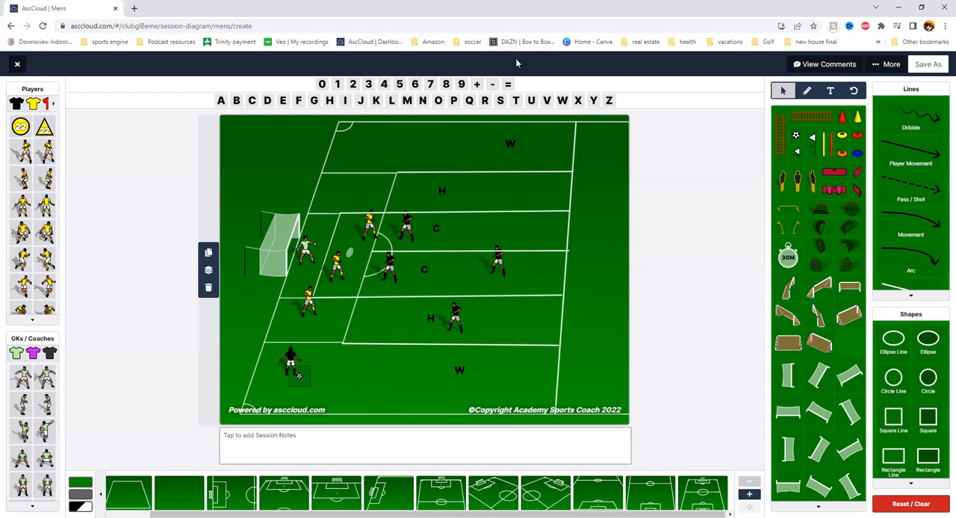
mouse_move(518, 46)
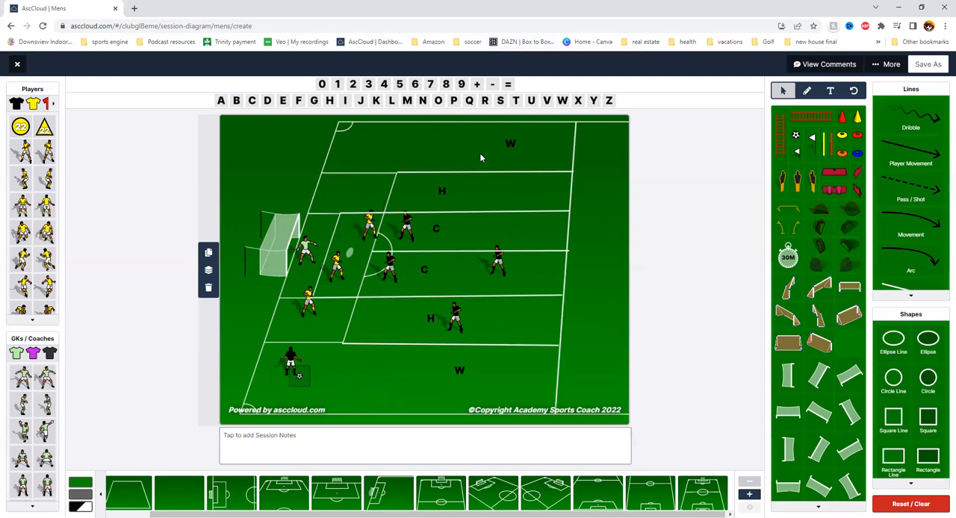
mouse_move(513, 64)
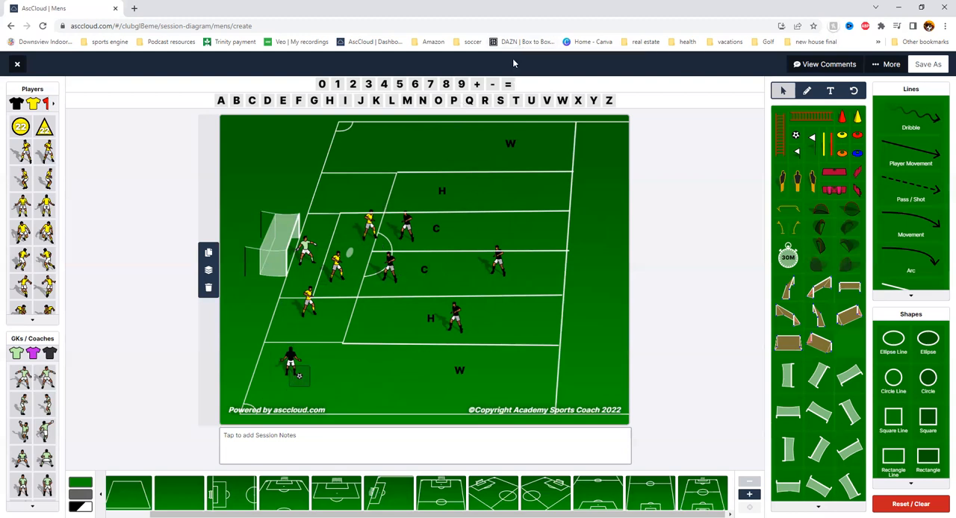